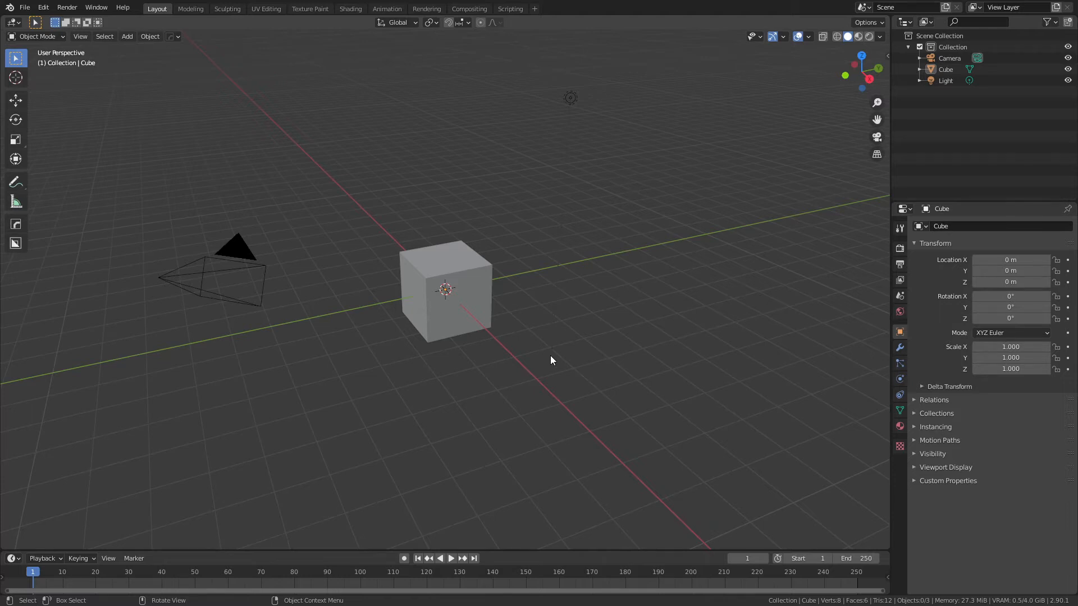
pyautogui.moveTo(586, 411)
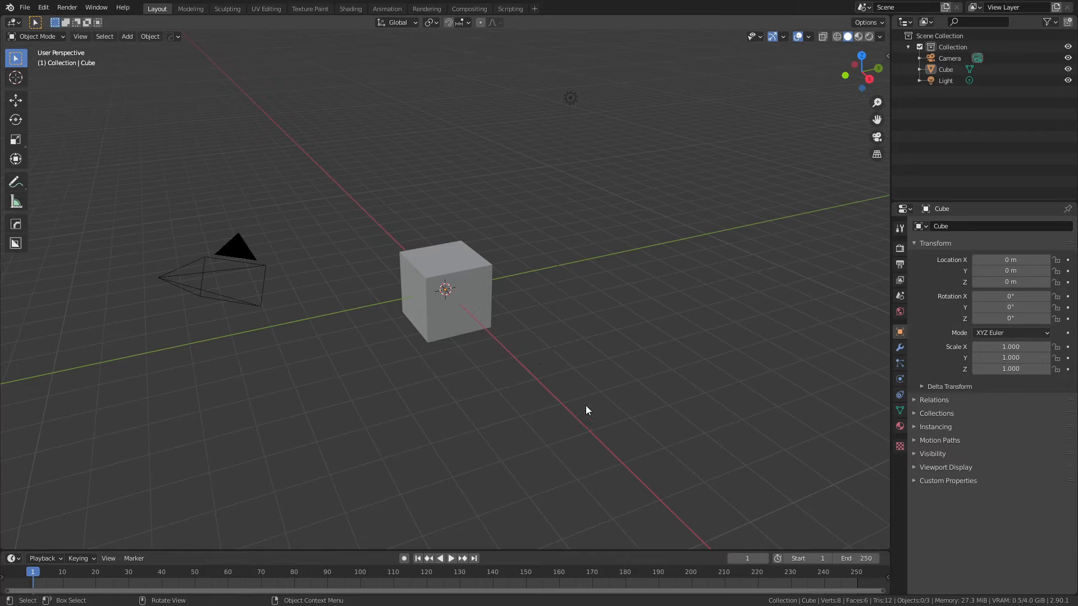
pyautogui.moveTo(449, 342)
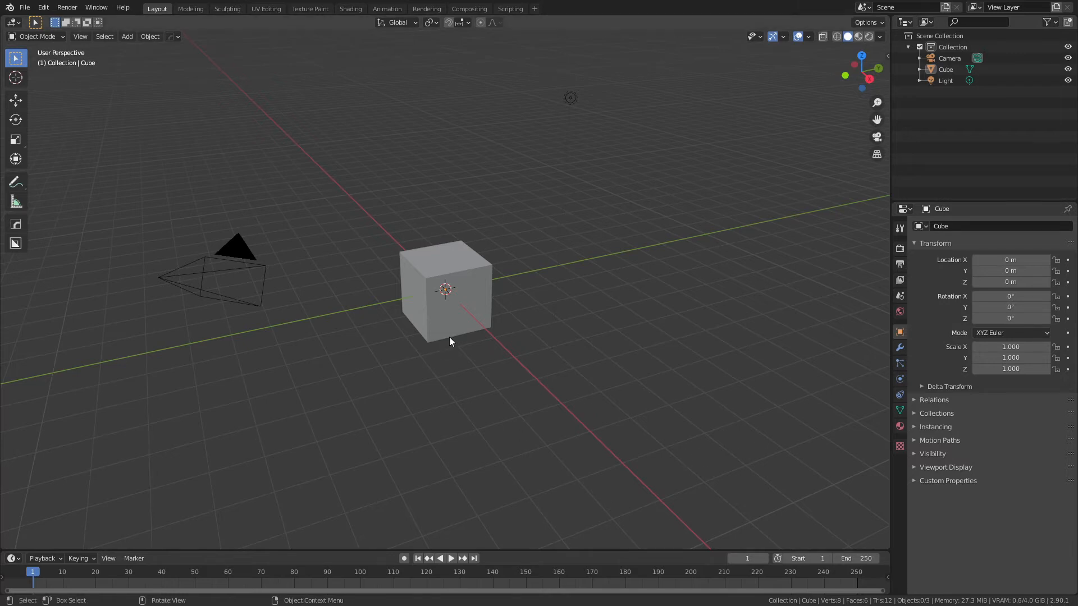
pyautogui.moveTo(457, 388)
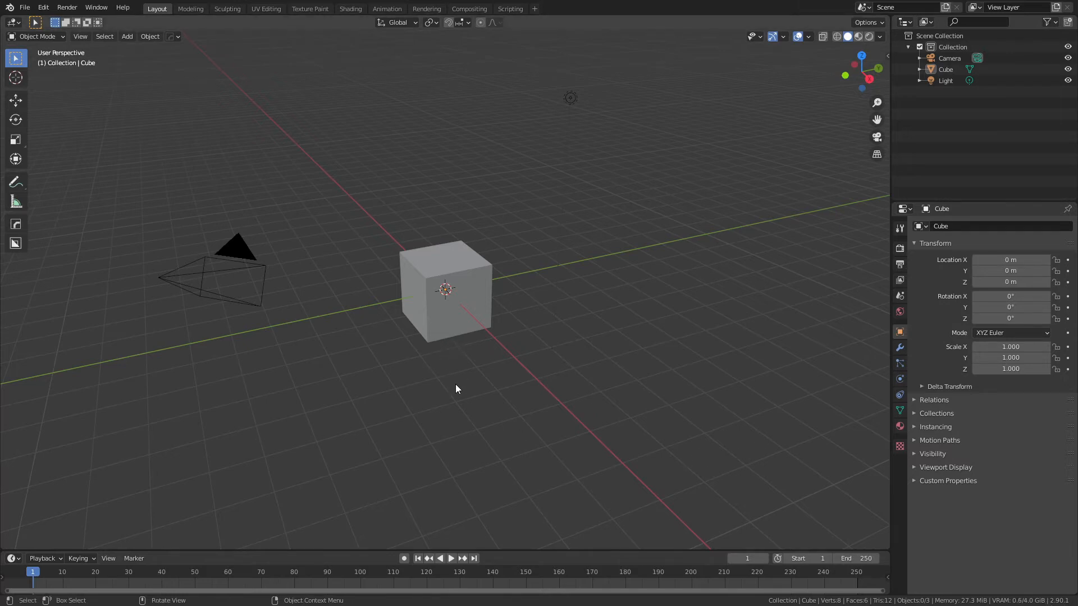
pyautogui.moveTo(453, 384)
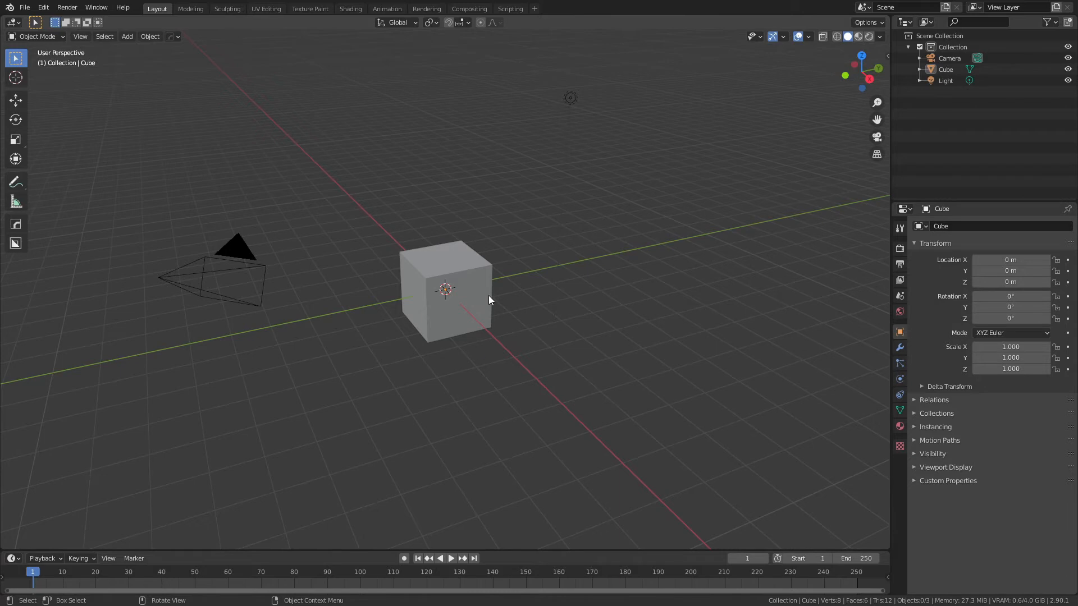
# Step: Search the F3 command menu for 'convert' and 'dua' dual-mesh commands
pyautogui.press('F3')
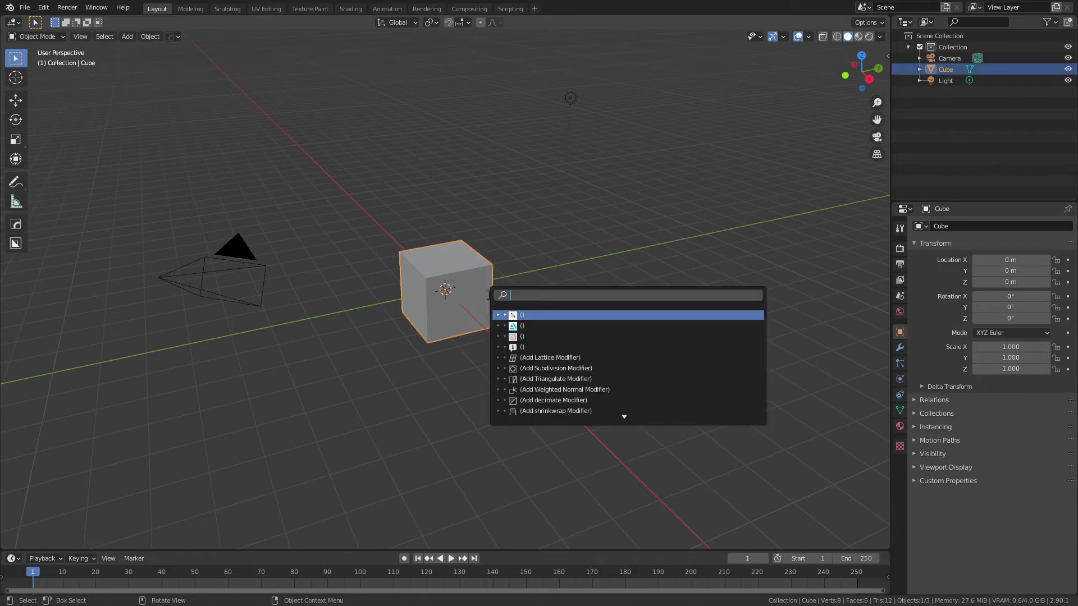
pyautogui.write('convert')
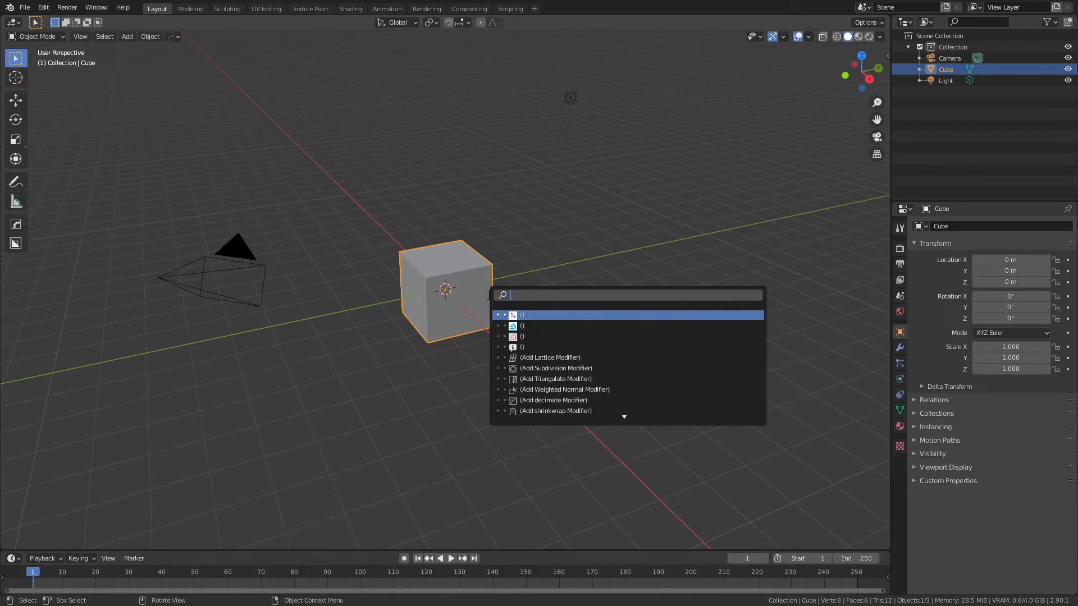
pyautogui.write('dua')
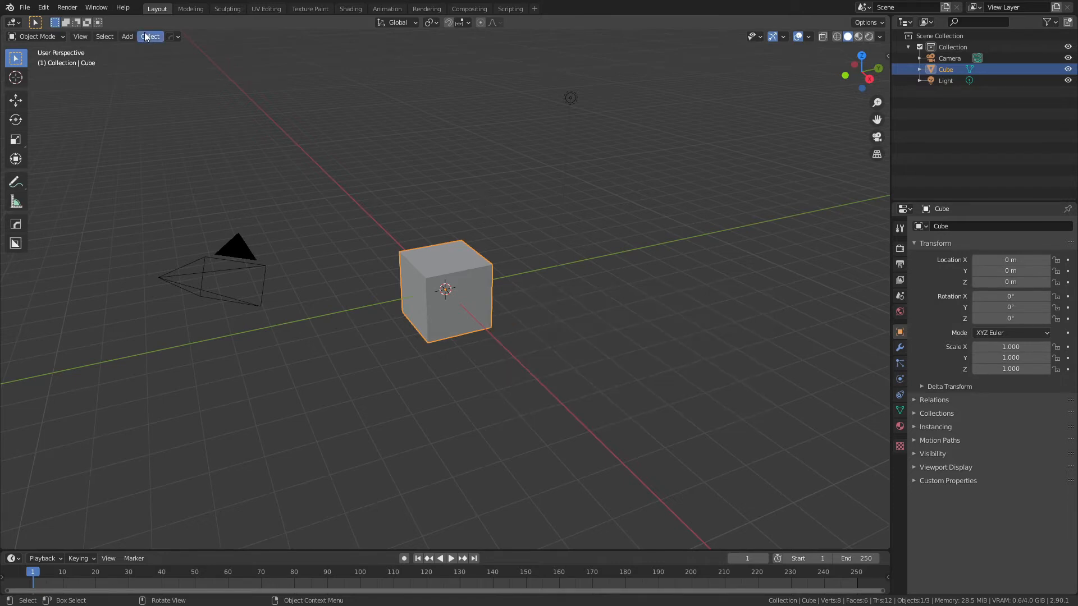
pyautogui.moveTo(94, 171)
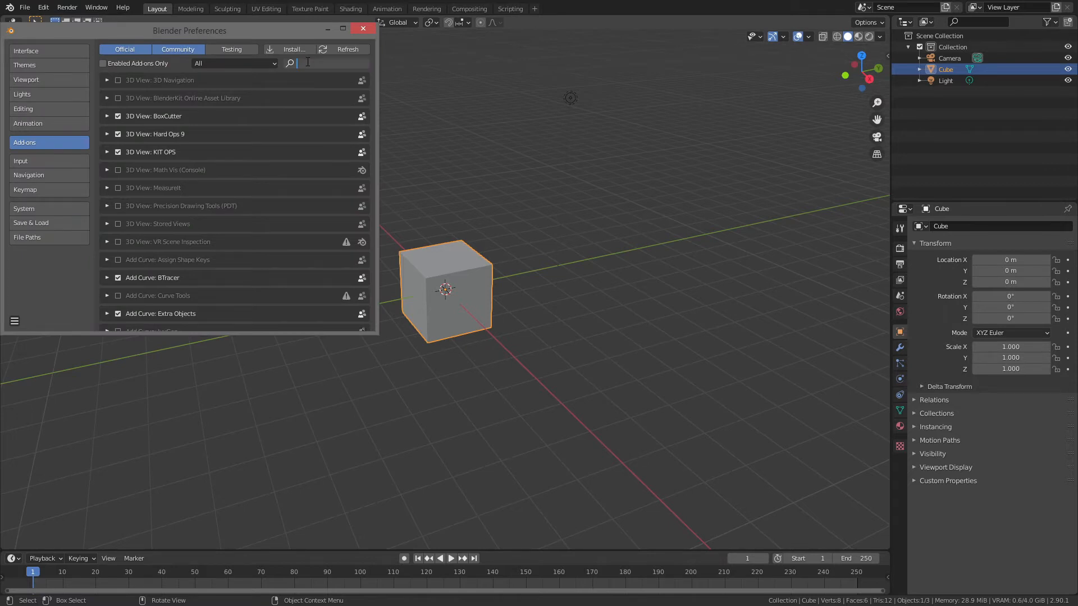
# Step: Check the Tissue add-on in Preferences and show the Tissue Tools sidebar panel
pyautogui.write('tissu')
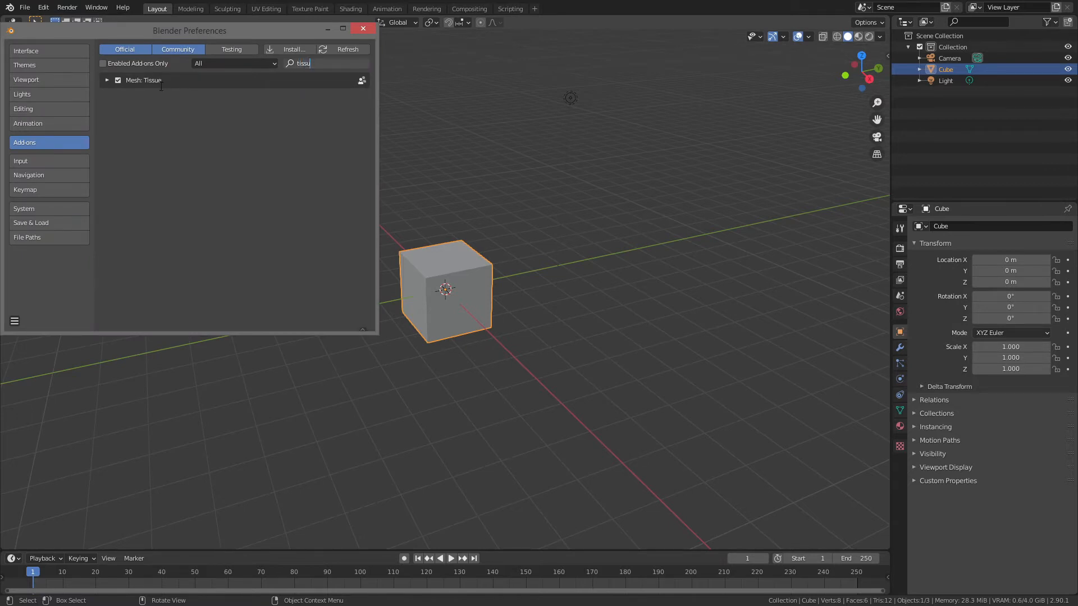
pyautogui.click(108, 79)
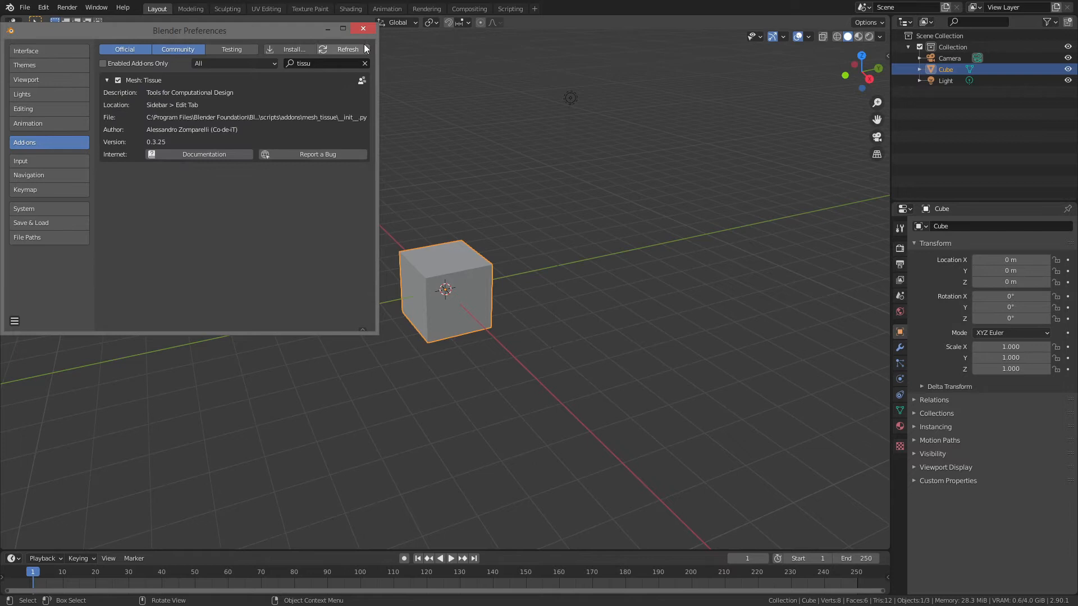
pyautogui.click(362, 30)
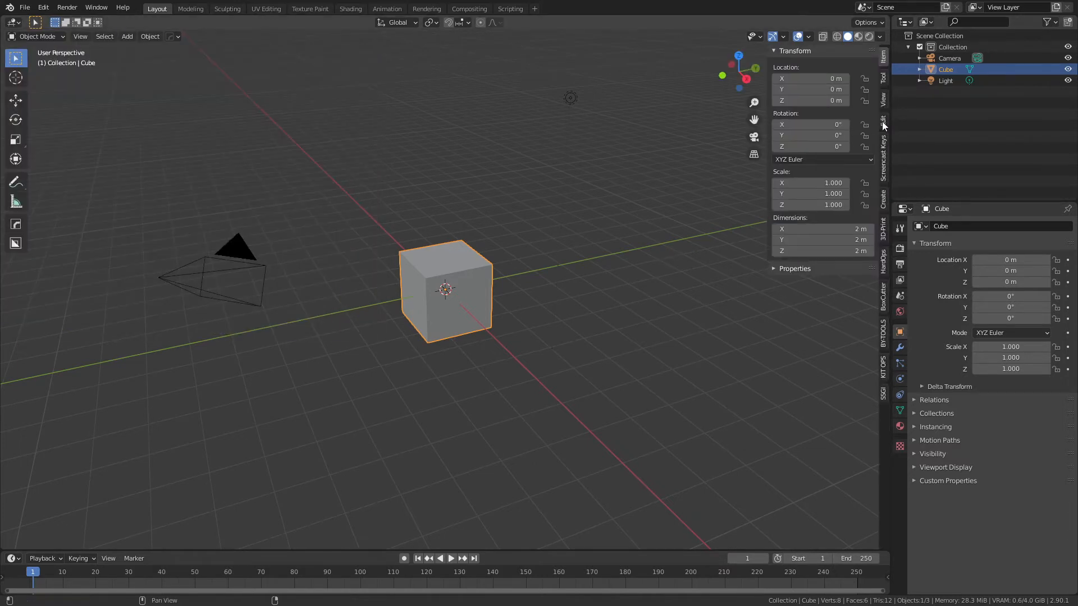
pyautogui.click(883, 120)
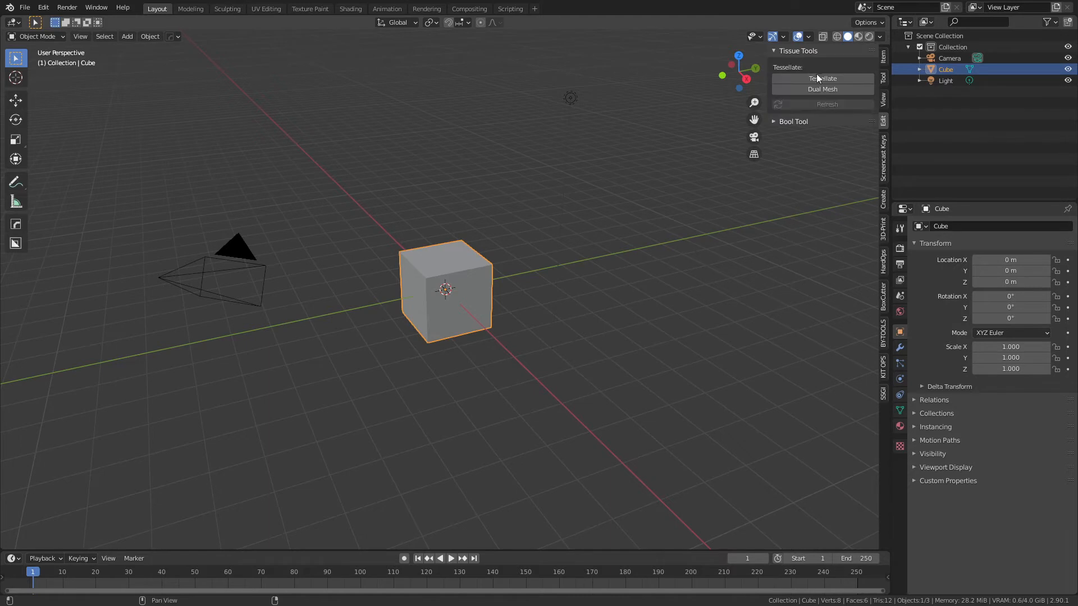
pyautogui.moveTo(838, 96)
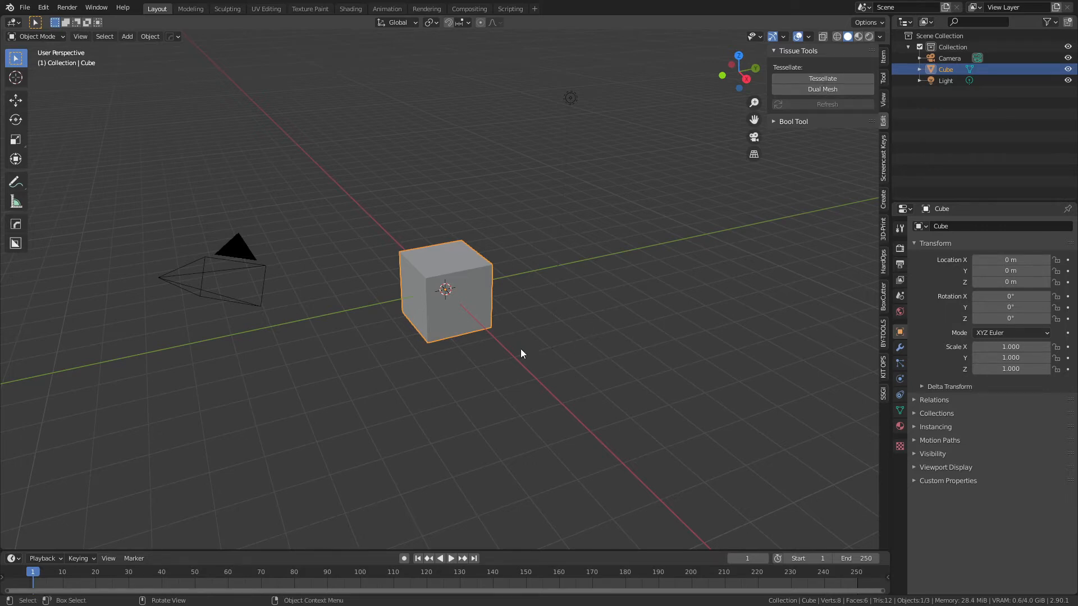
pyautogui.moveTo(516, 338)
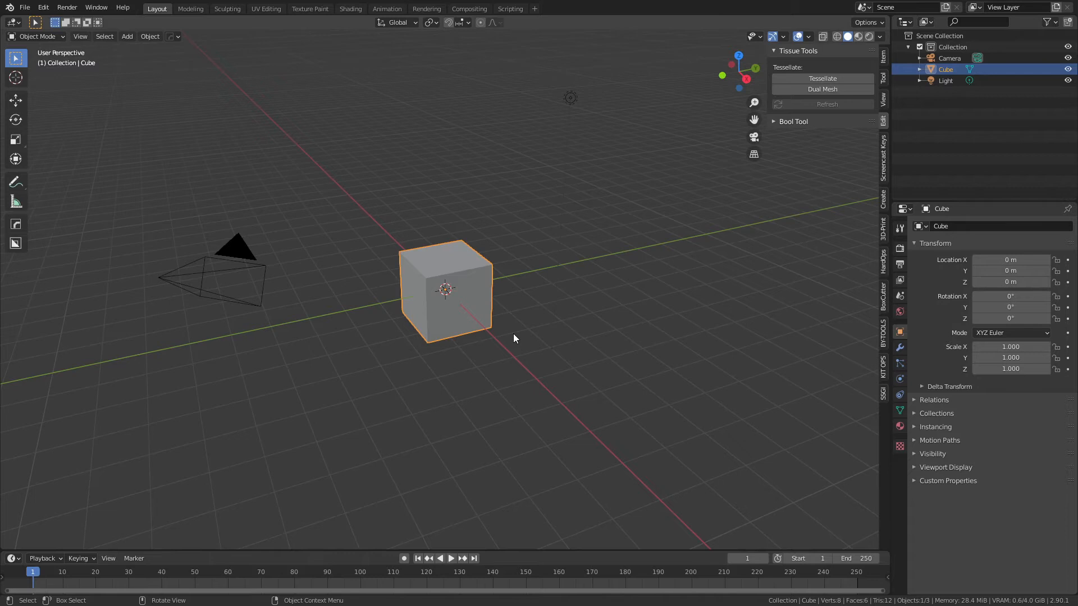
pyautogui.moveTo(478, 310)
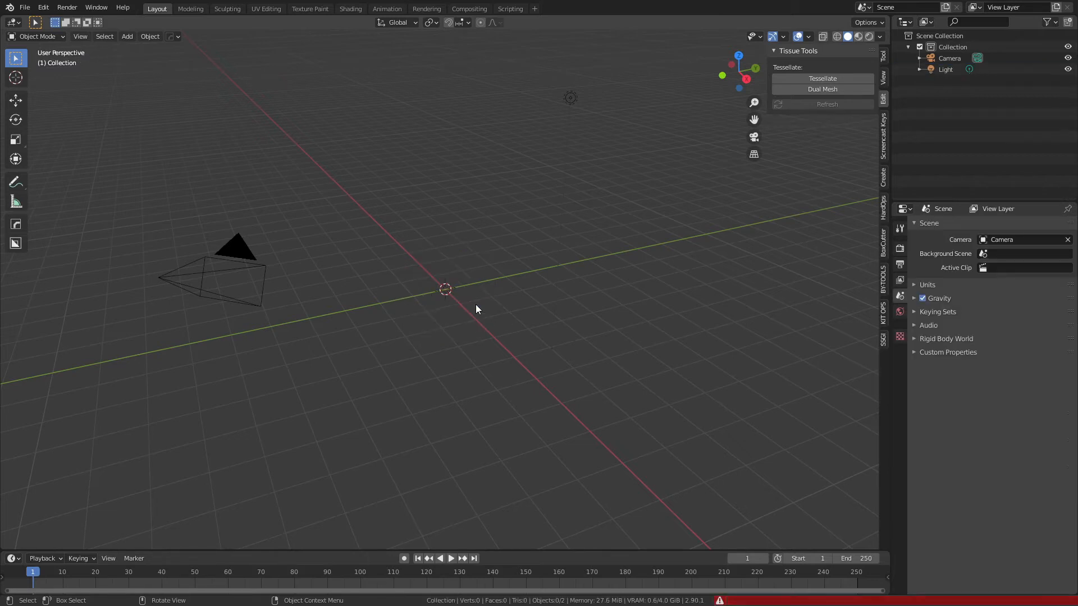
pyautogui.moveTo(477, 317)
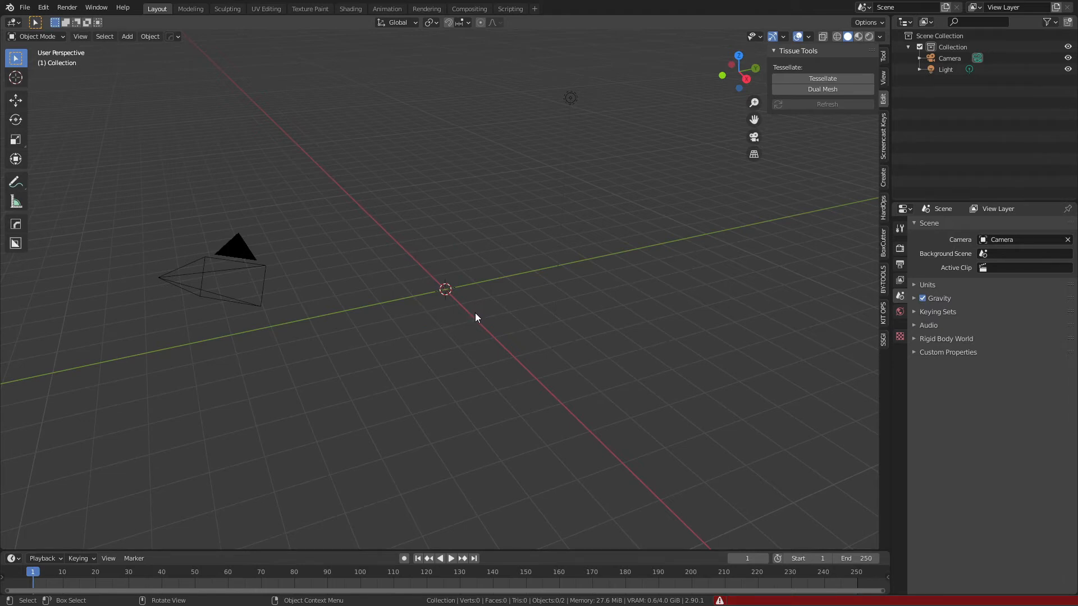
pyautogui.moveTo(769, 519)
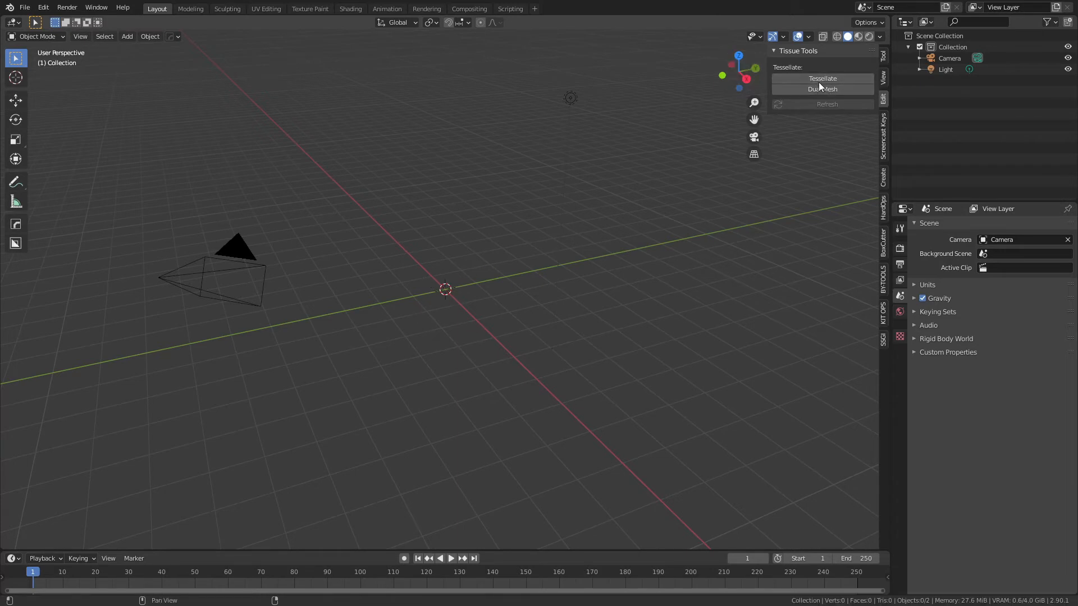
pyautogui.moveTo(440, 270)
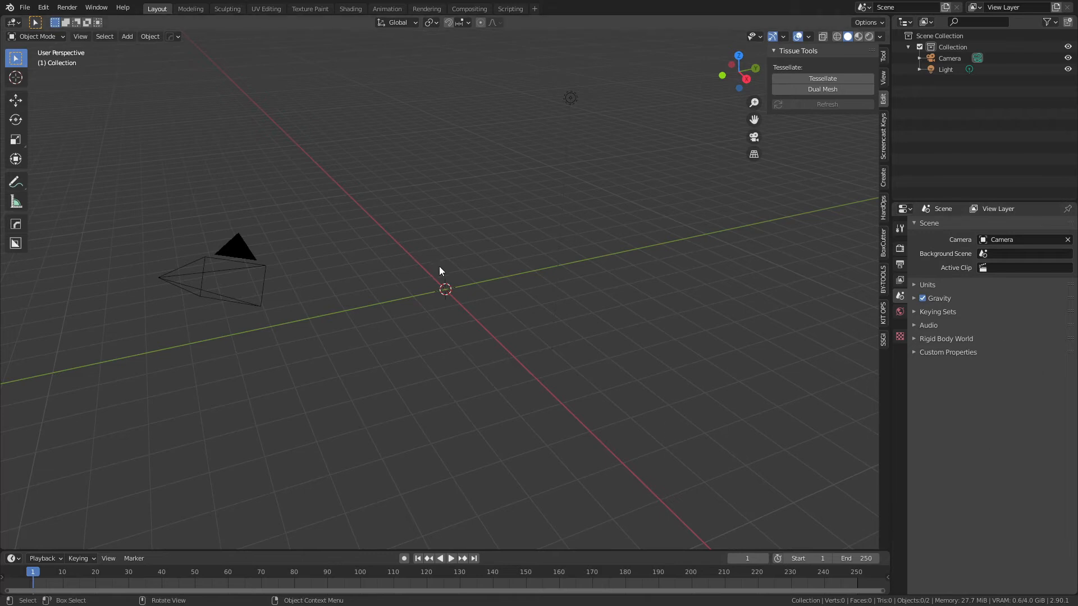
pyautogui.moveTo(460, 298)
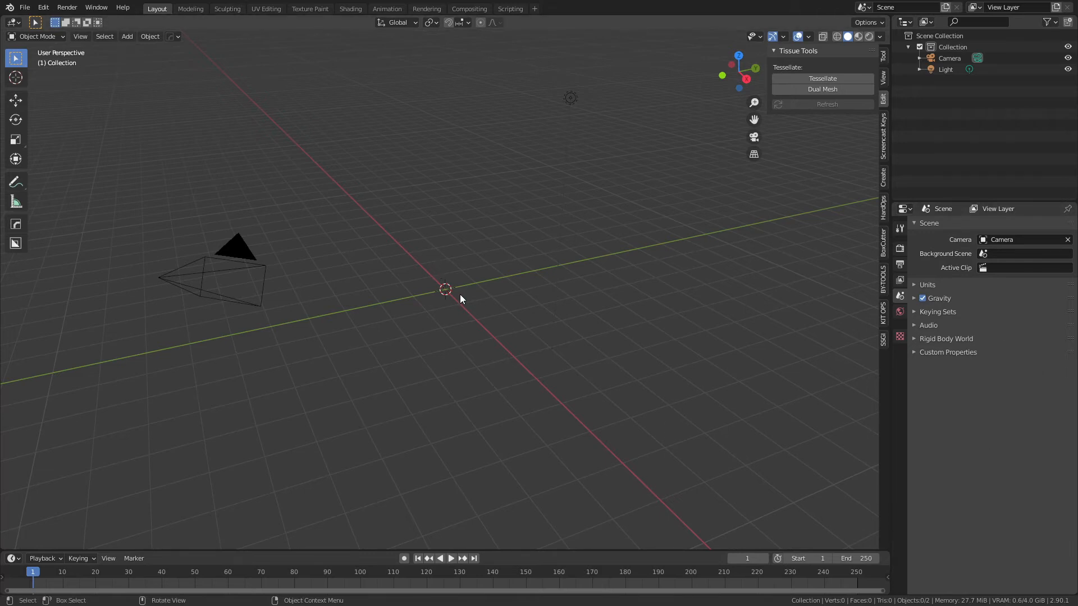
# Step: Add a mesh plane, subdivide it in Edit Mode and review its Viewport Display options
pyautogui.click(126, 36)
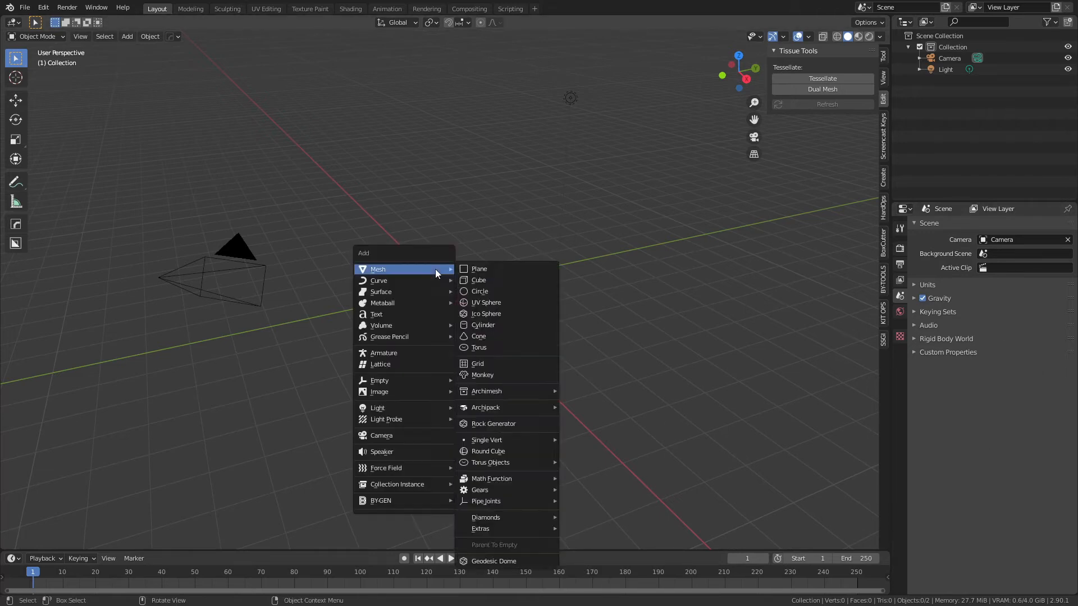
pyautogui.click(479, 268)
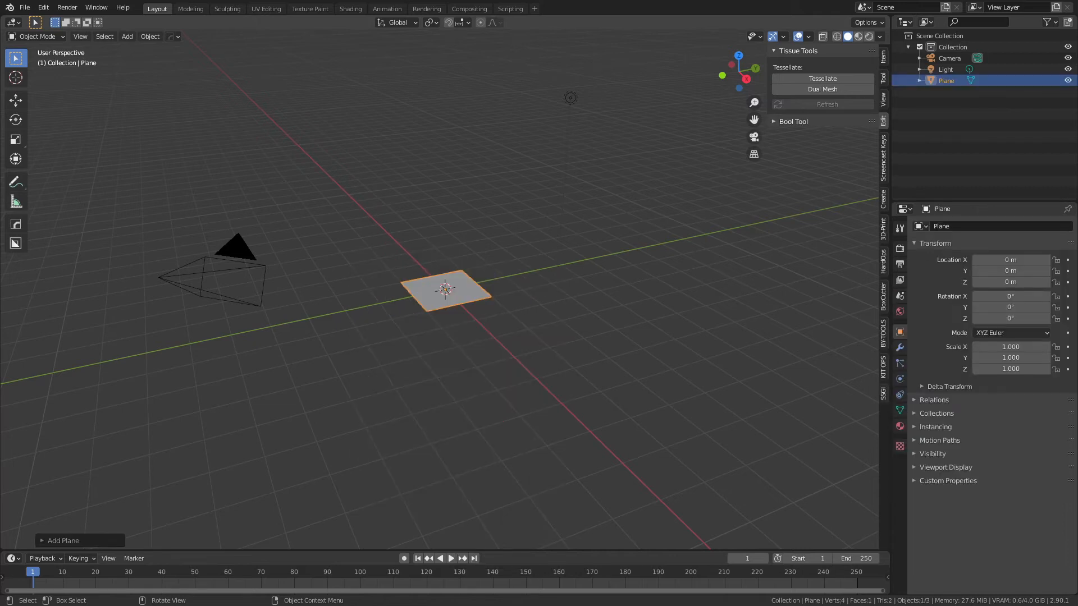
pyautogui.press('Tab')
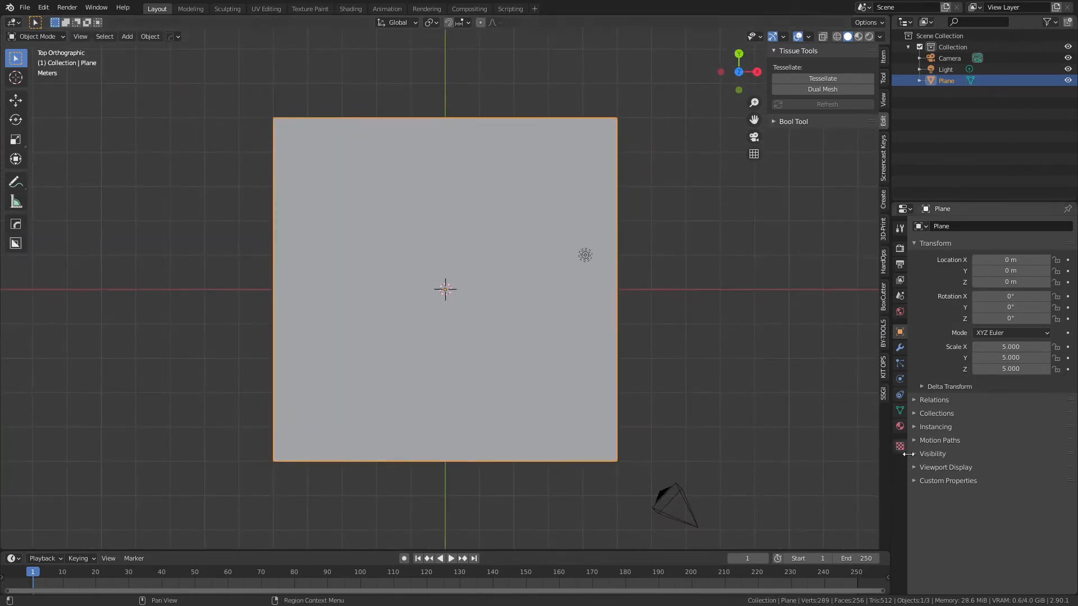
pyautogui.click(945, 466)
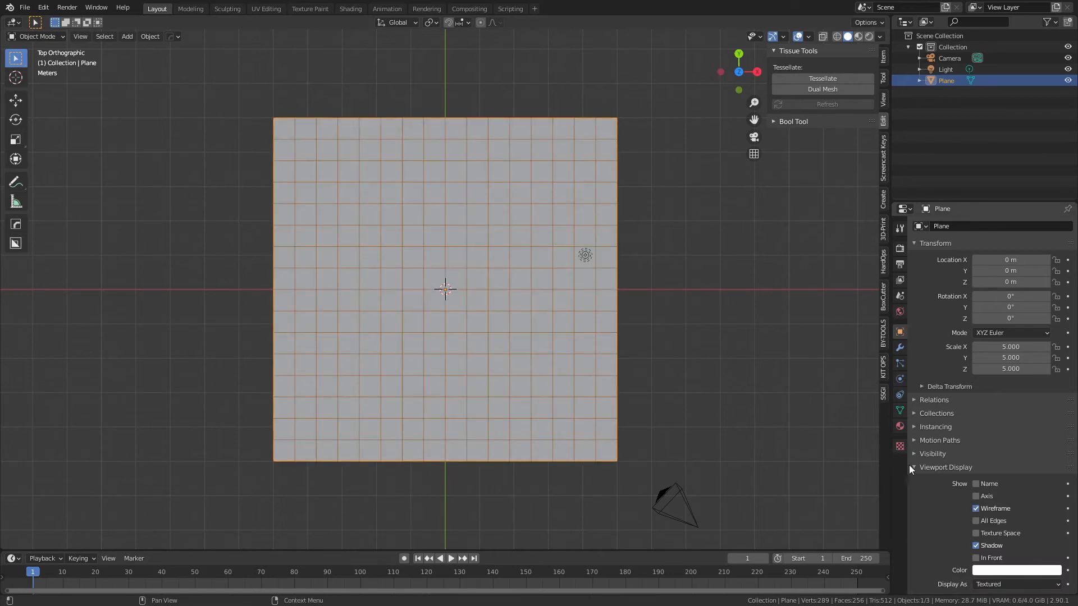
pyautogui.click(945, 467)
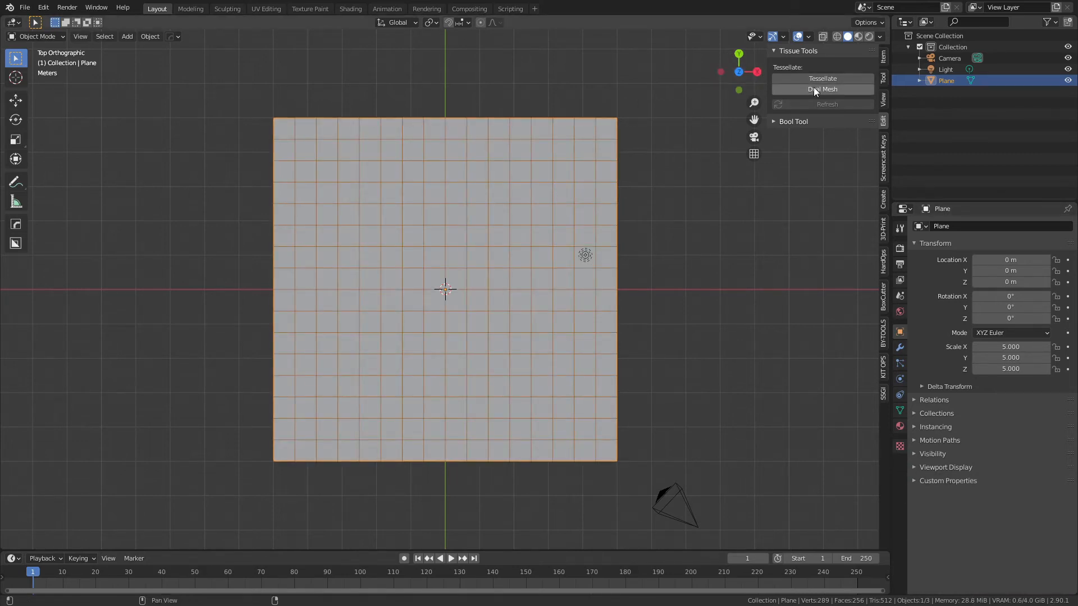
# Step: Run Dual Mesh on the grid plane to get hexagonal cells and hide the original Plane
pyautogui.click(821, 88)
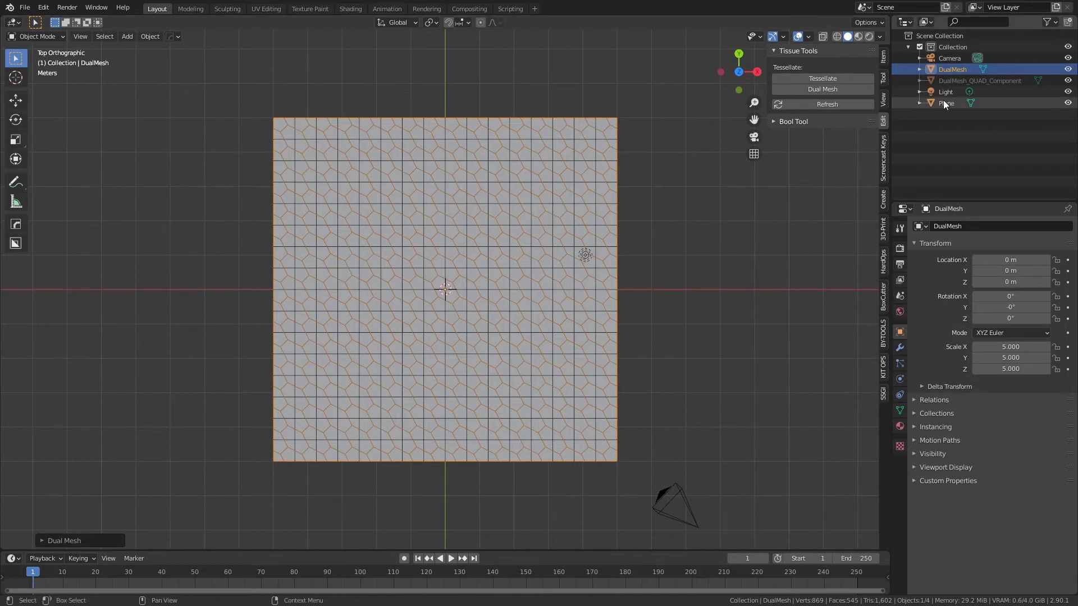
pyautogui.click(827, 104)
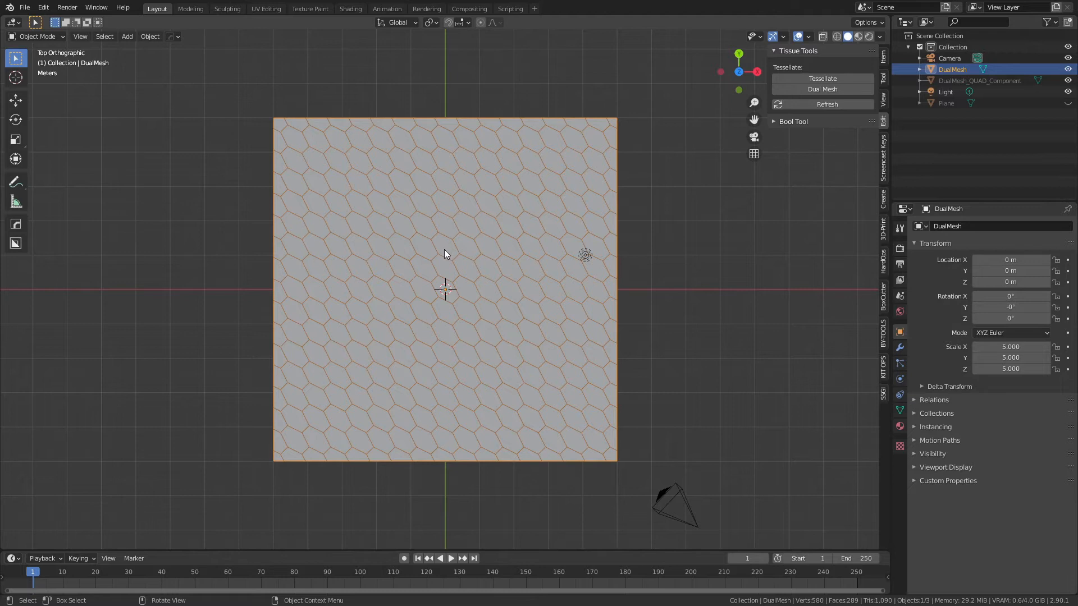
pyautogui.moveTo(449, 255)
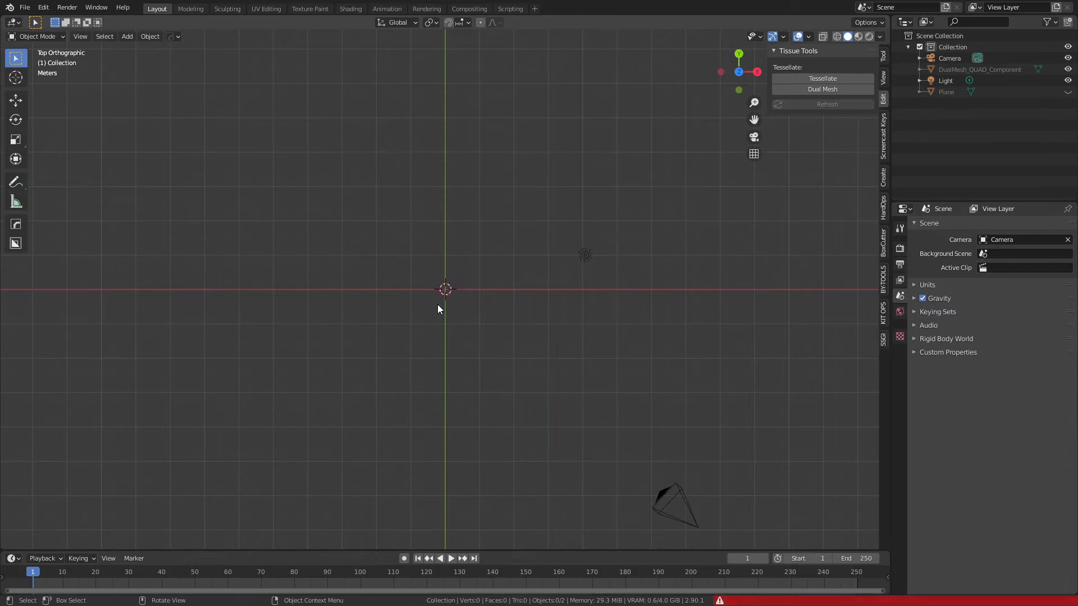
# Step: Add an icosphere from Mesh > Ico Sphere and run Dual Mesh on it
pyautogui.click(127, 36)
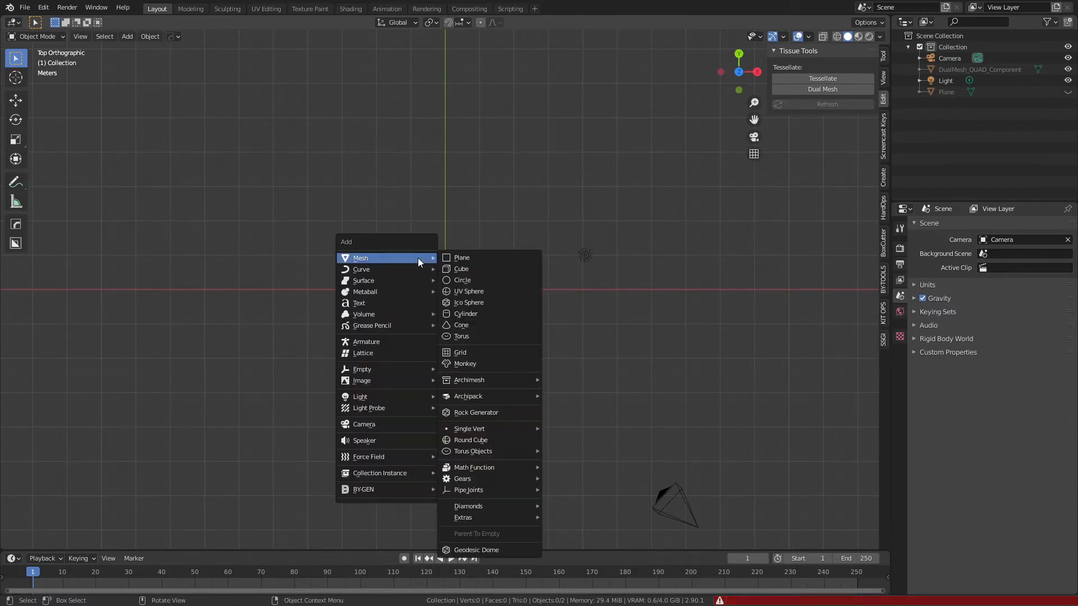
pyautogui.click(468, 302)
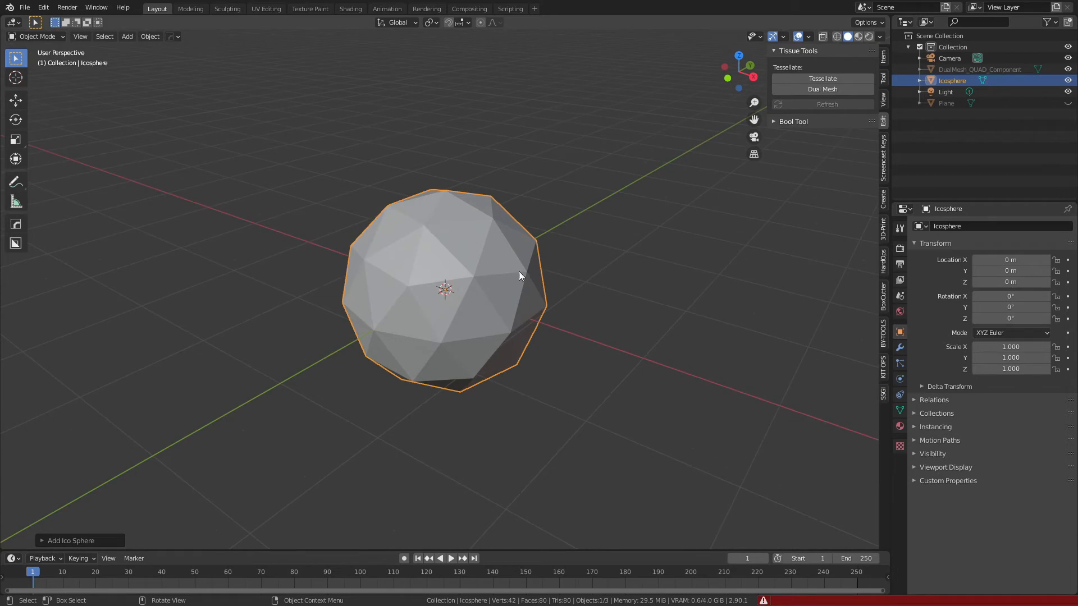
pyautogui.moveTo(474, 312)
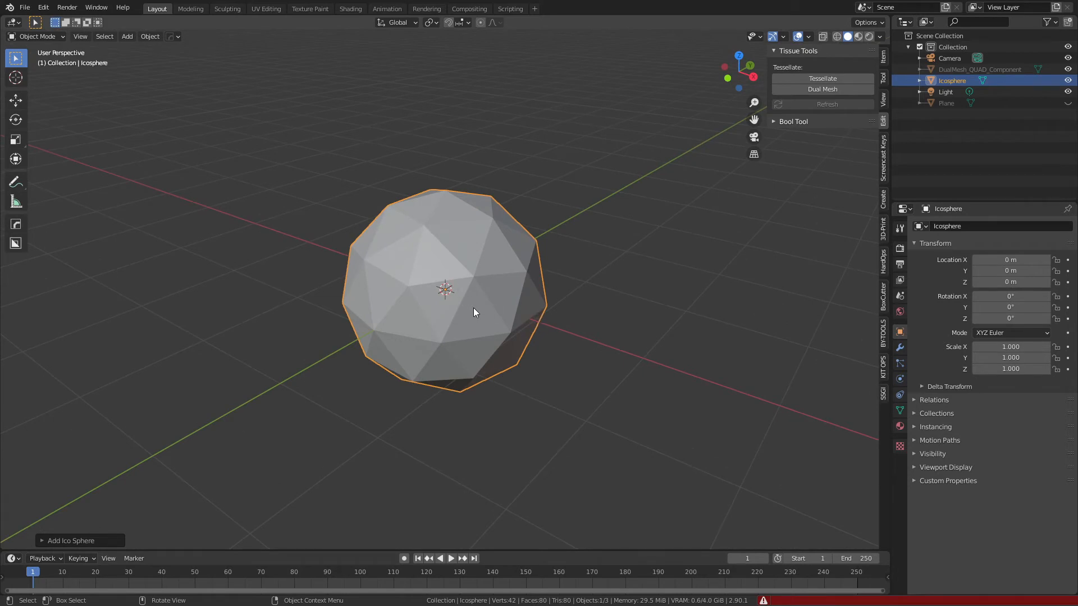
pyautogui.click(821, 89)
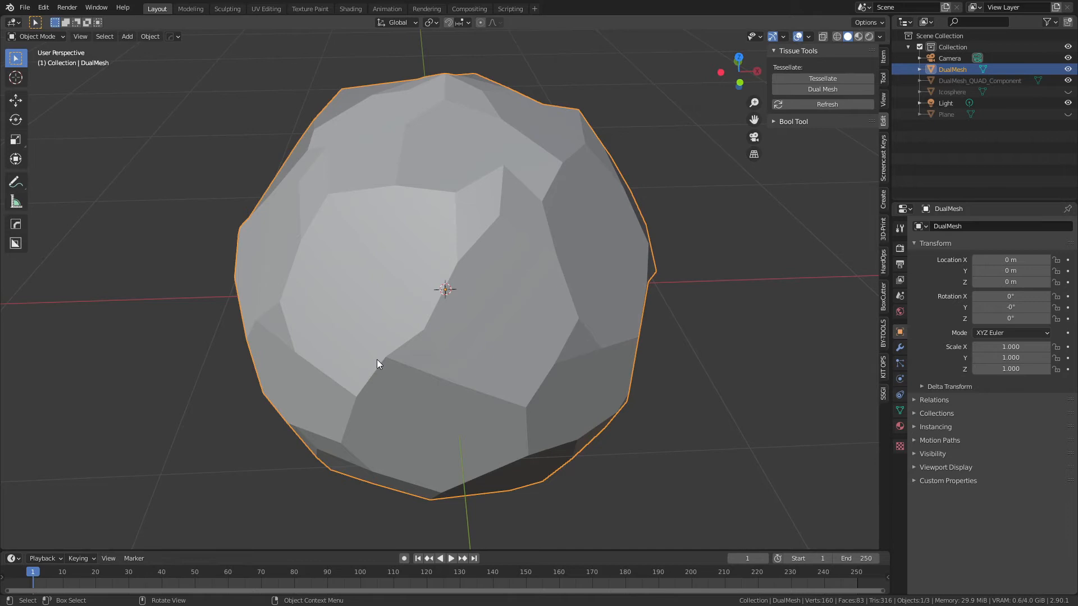
pyautogui.moveTo(431, 331)
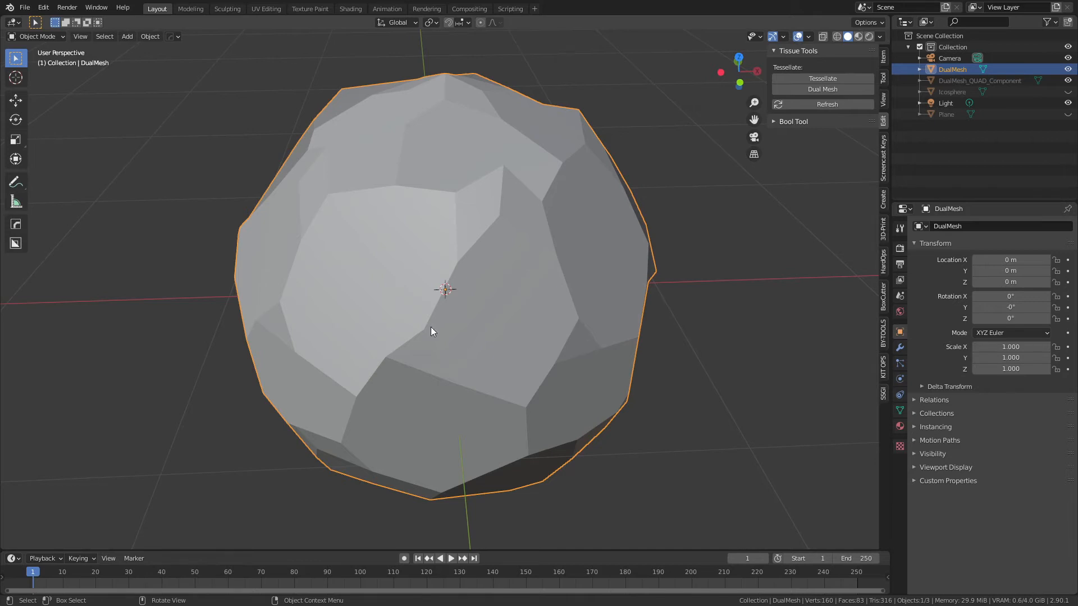
# Step: Scroll the view while inspecting the result of the deleted icosphere DualMesh
pyautogui.scroll(-3)
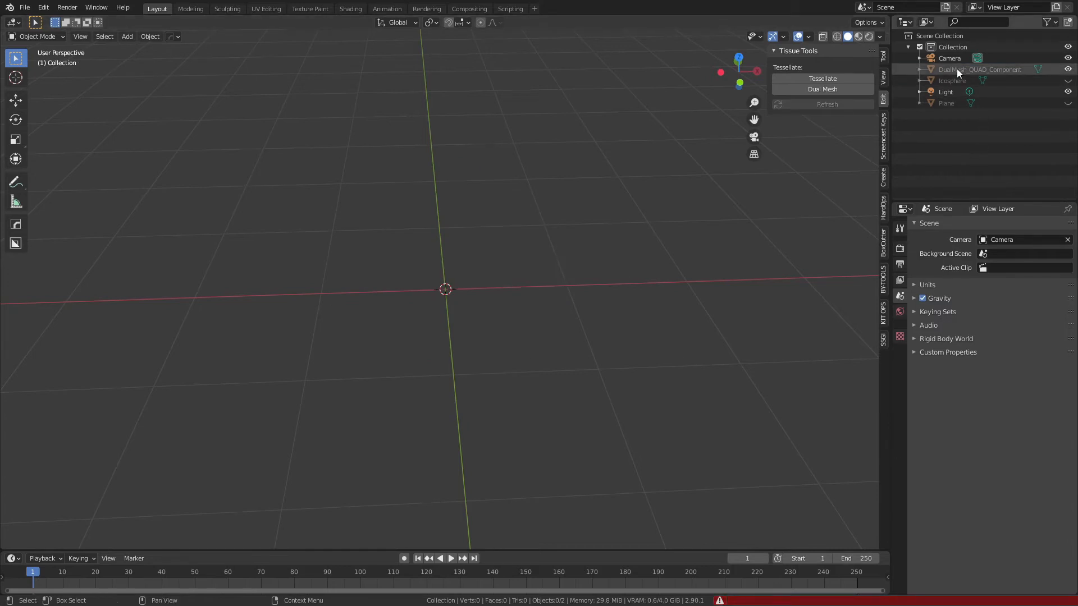
# Step: Select the leftover objects in the Outliner for deletion, keeping Camera and Light
pyautogui.click(979, 69)
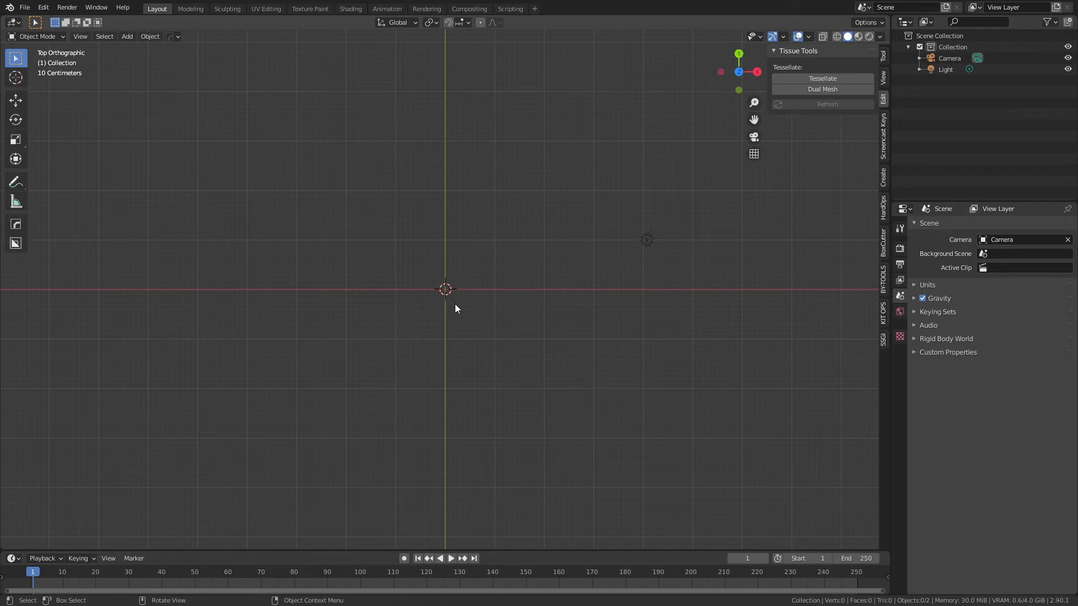
pyautogui.moveTo(458, 309)
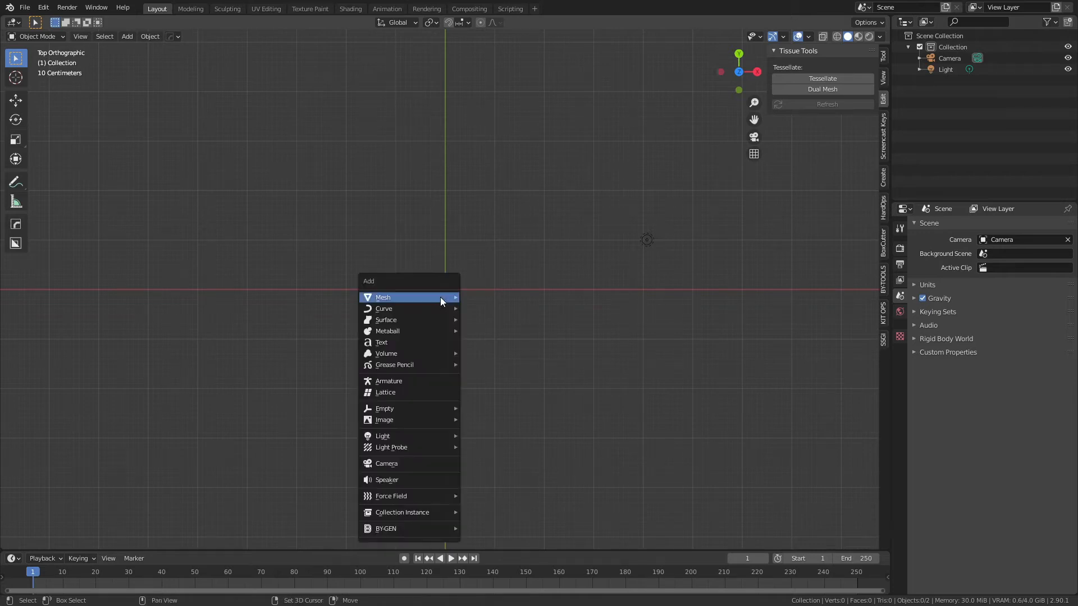
# Step: Add a new plane, confirm its scale of 5 and enter Edit Mode
pyautogui.click(382, 296)
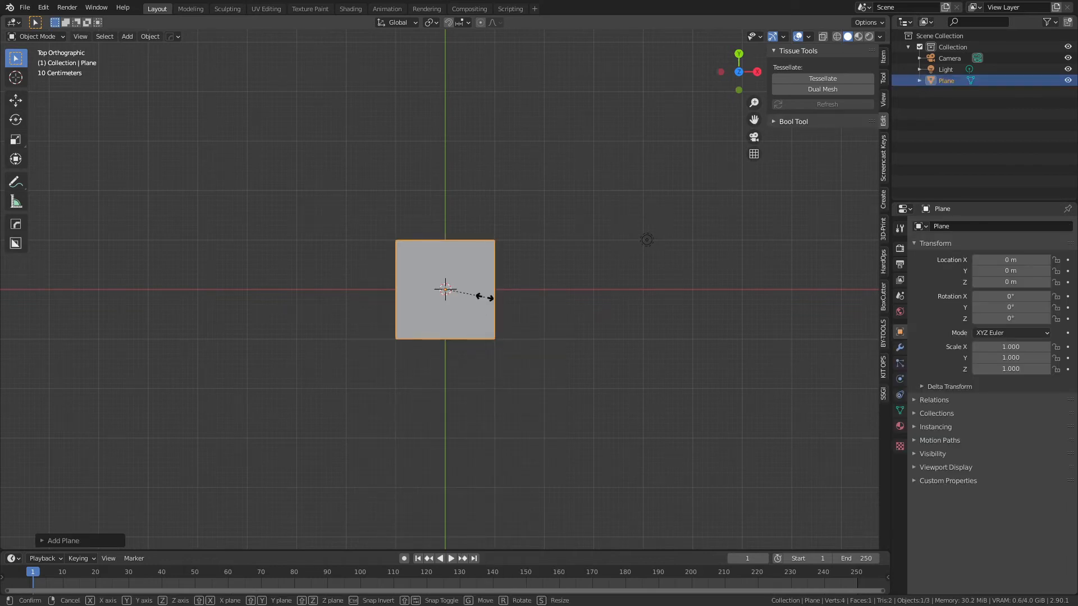
pyautogui.click(486, 302)
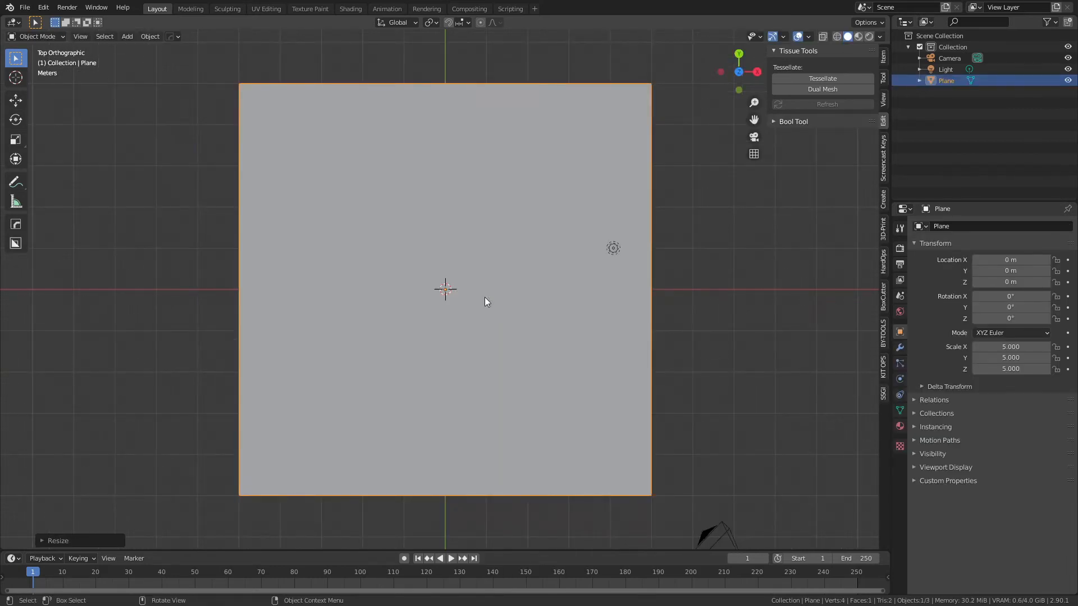
pyautogui.press('Tab')
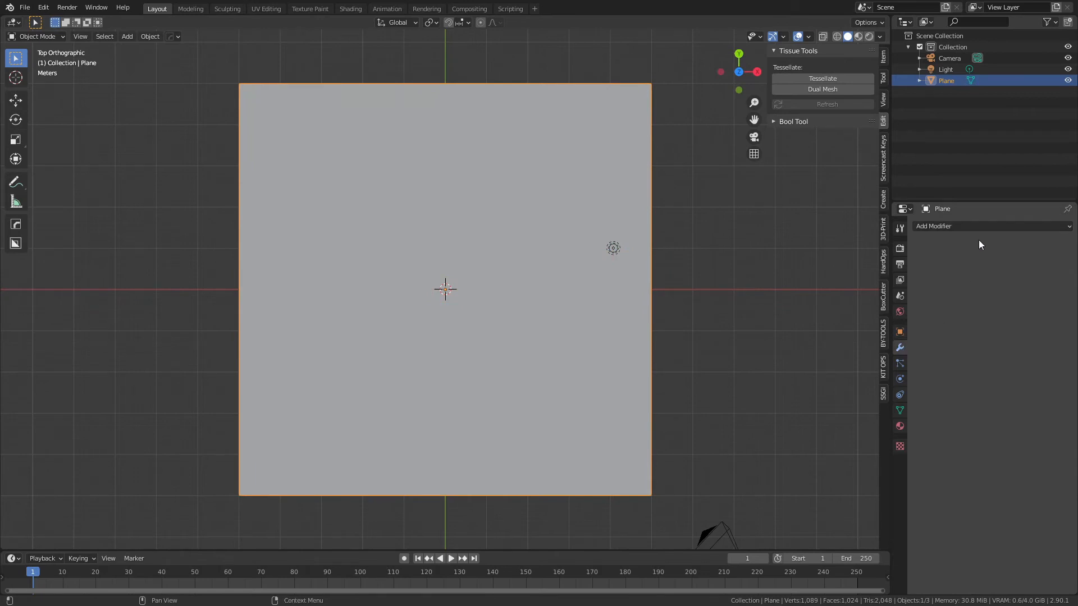
pyautogui.moveTo(954, 226)
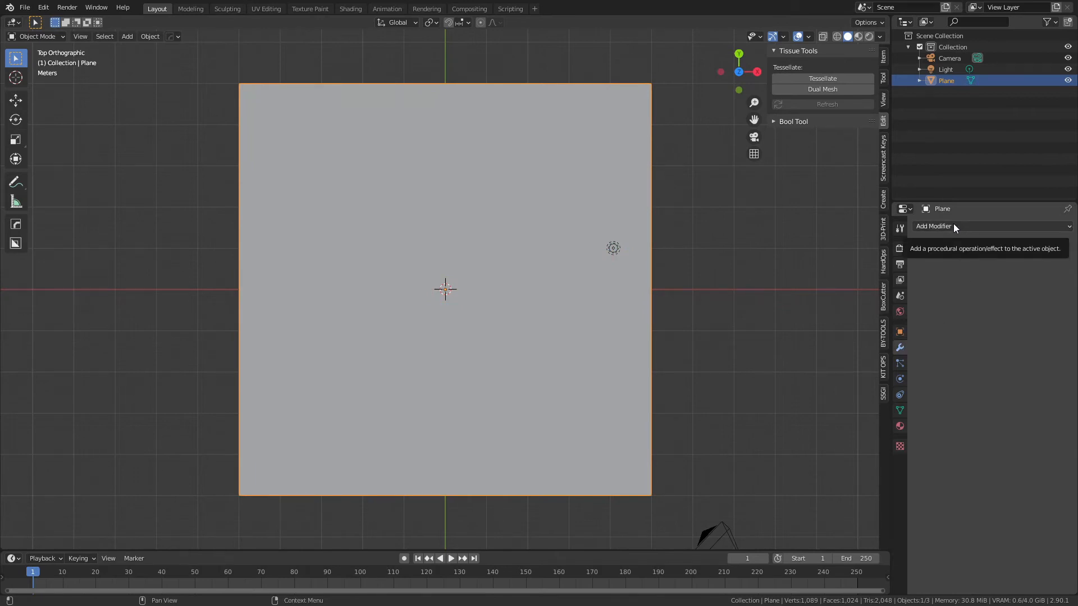
# Step: Add Triangulate and Subdivision Surface modifiers to the plane with wireframe display enabled
pyautogui.click(954, 225)
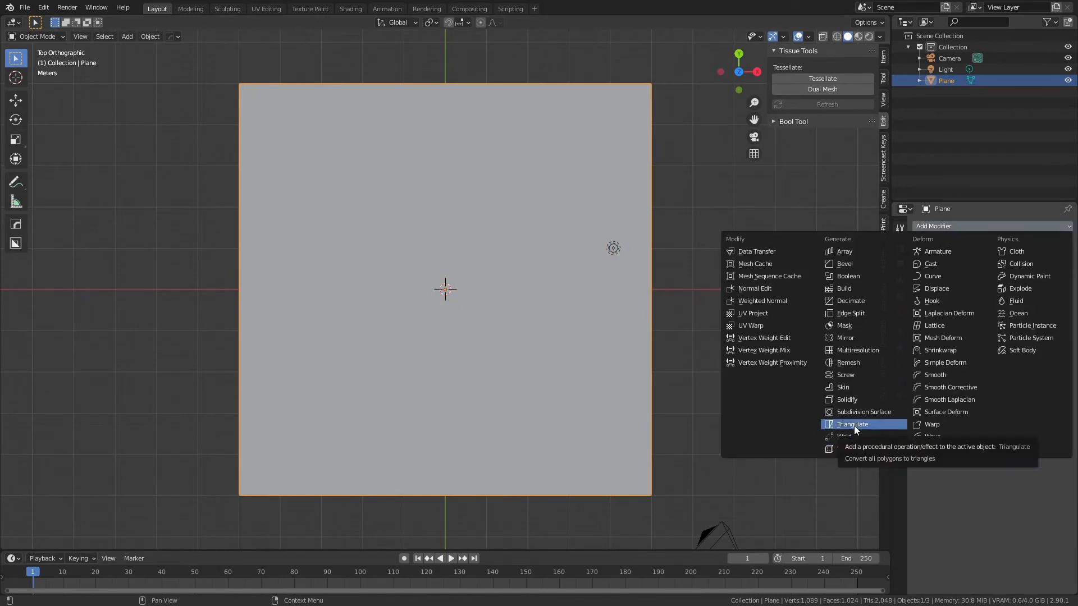
pyautogui.click(852, 425)
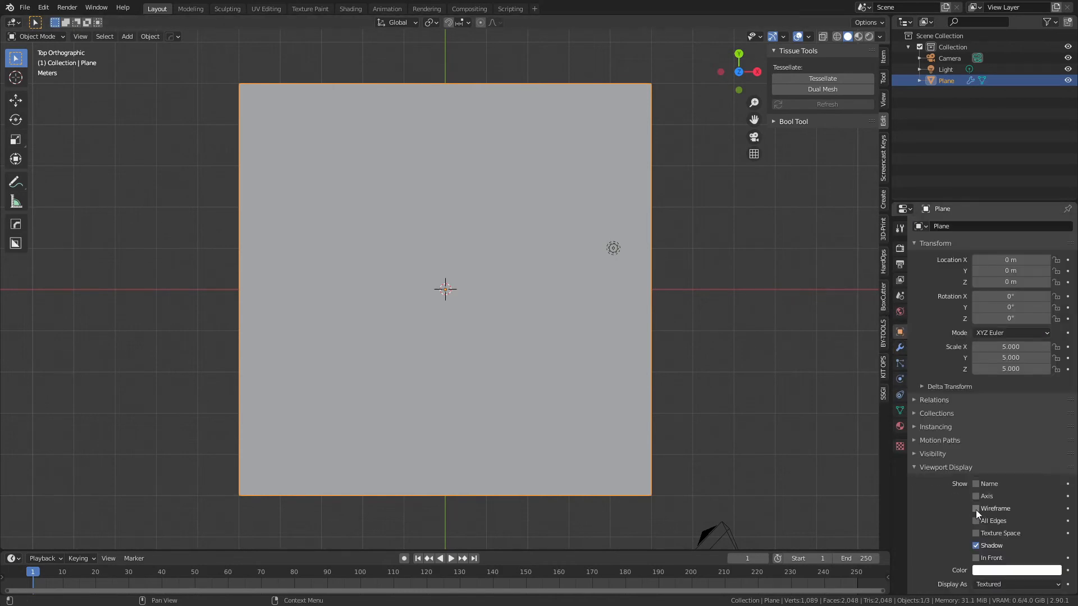
pyautogui.click(900, 347)
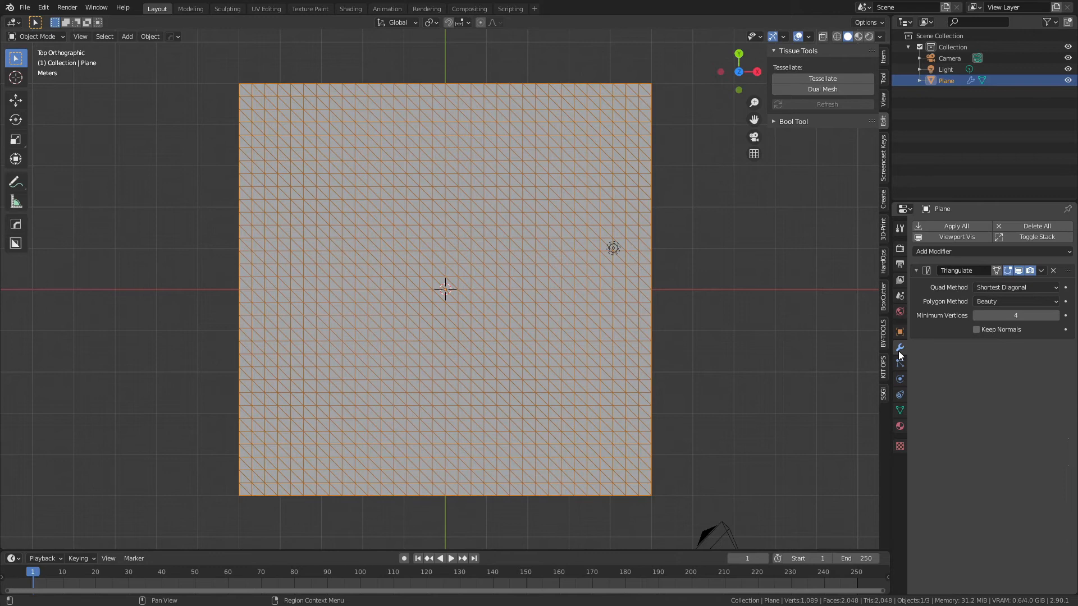
pyautogui.click(935, 250)
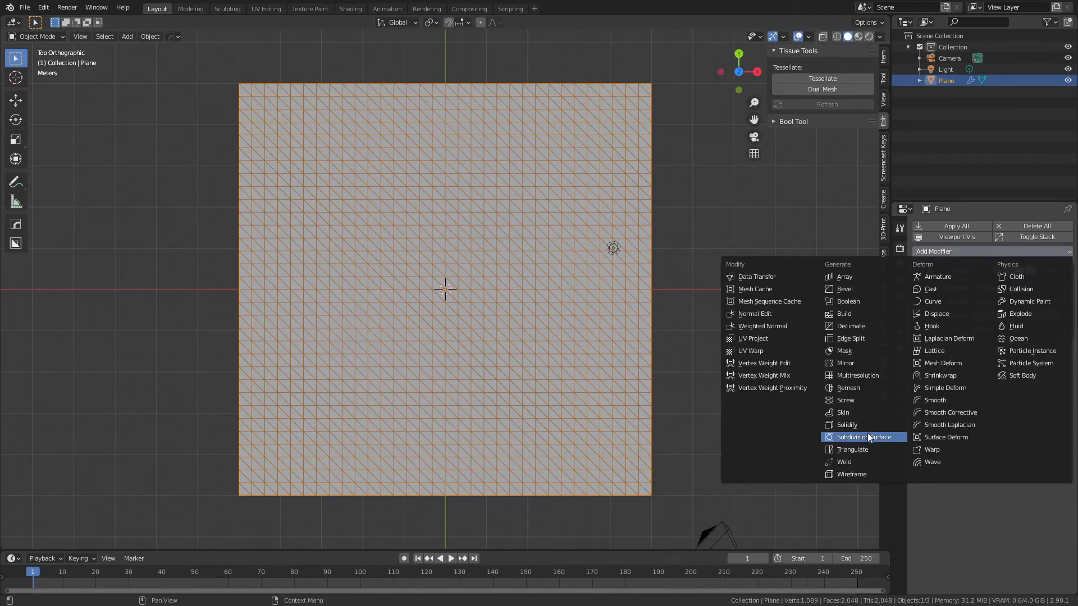
pyautogui.click(862, 437)
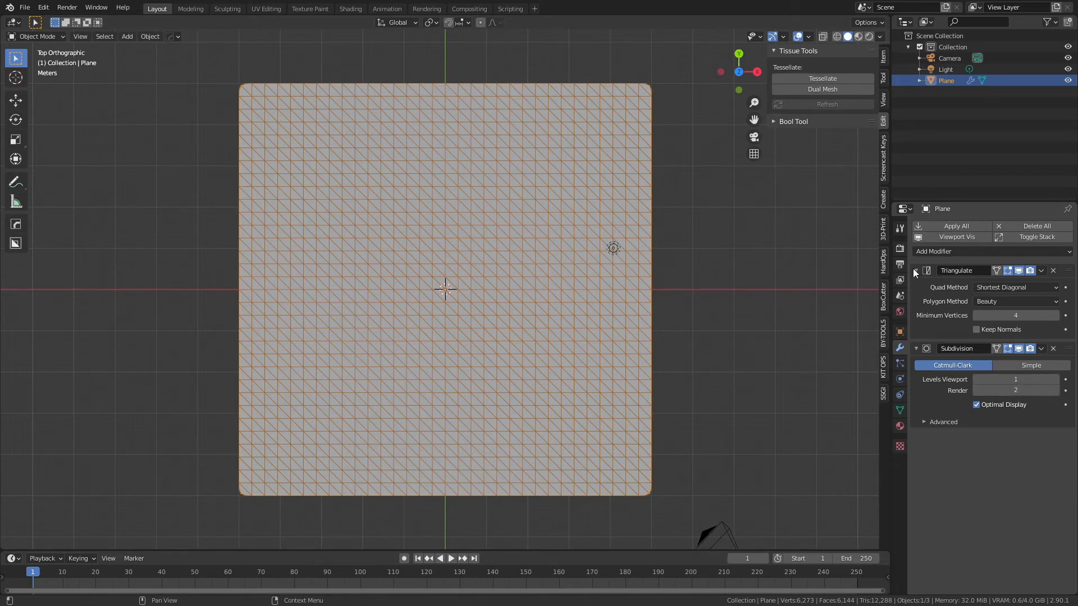
pyautogui.click(916, 270)
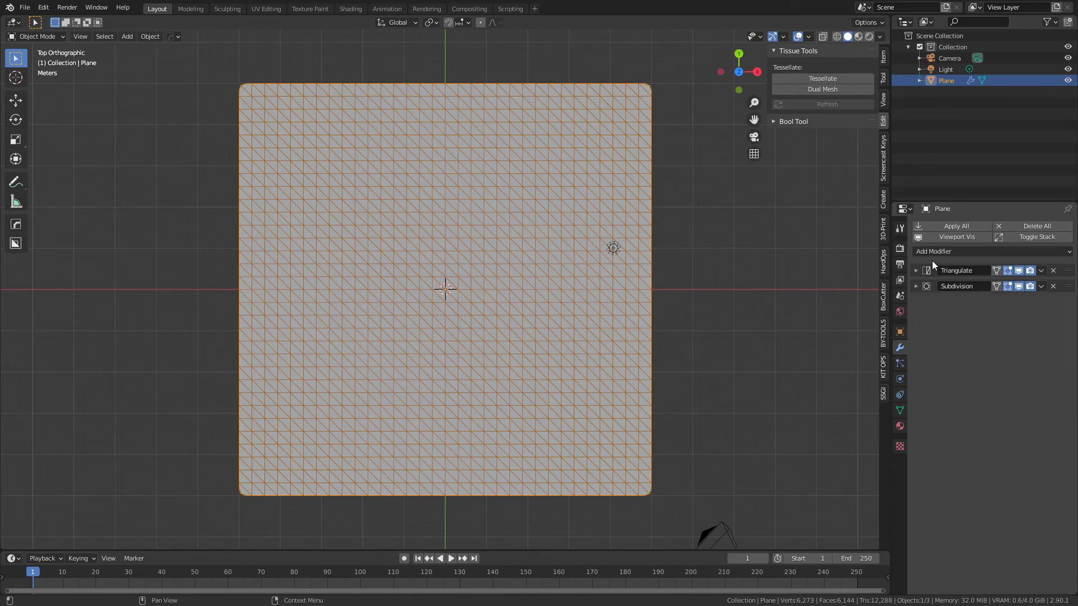
pyautogui.moveTo(955, 226)
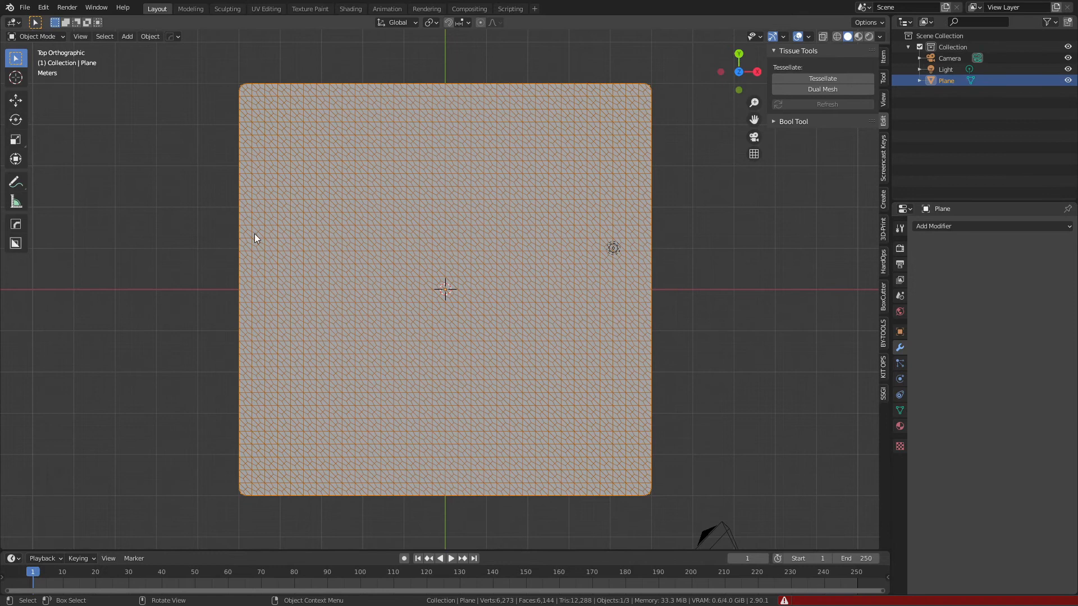
pyautogui.moveTo(443, 238)
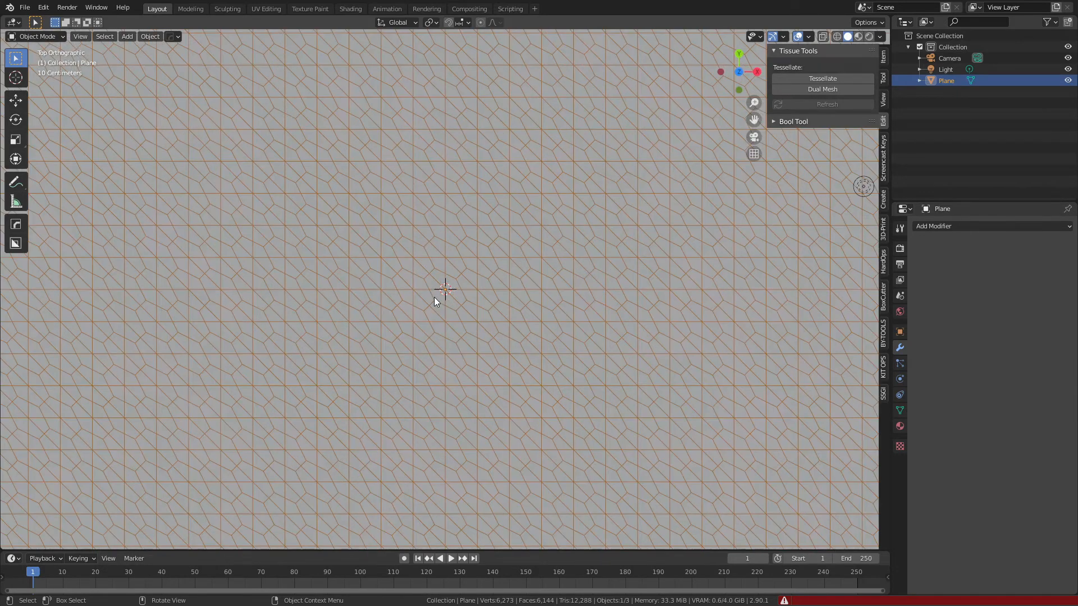
# Step: In Edit Mode, select vertices by edge count and dissolve them twice into a hexagon grid
pyautogui.press('Tab')
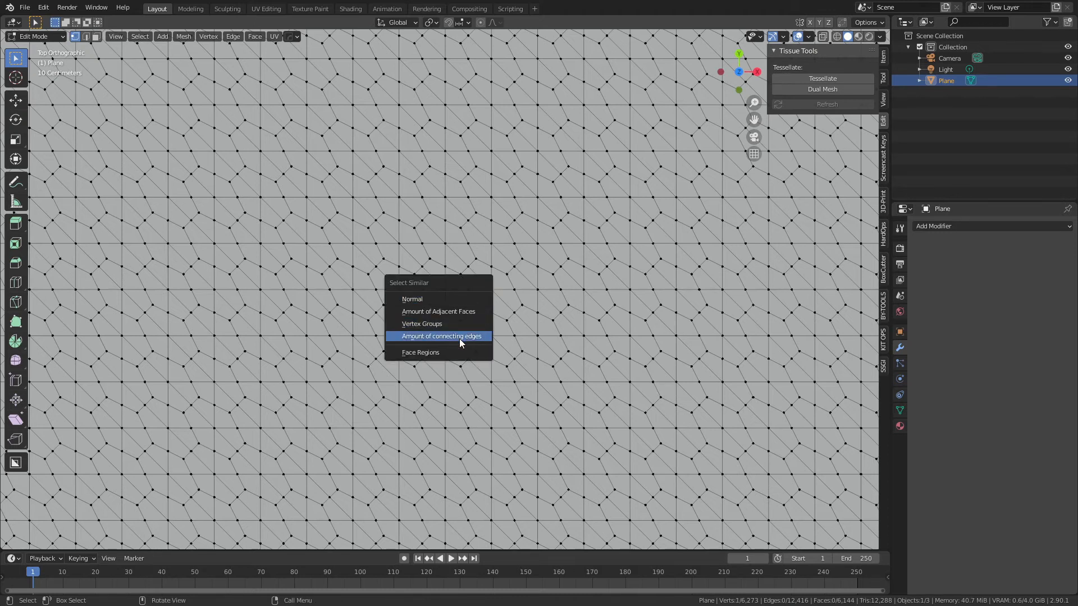
pyautogui.moveTo(444, 340)
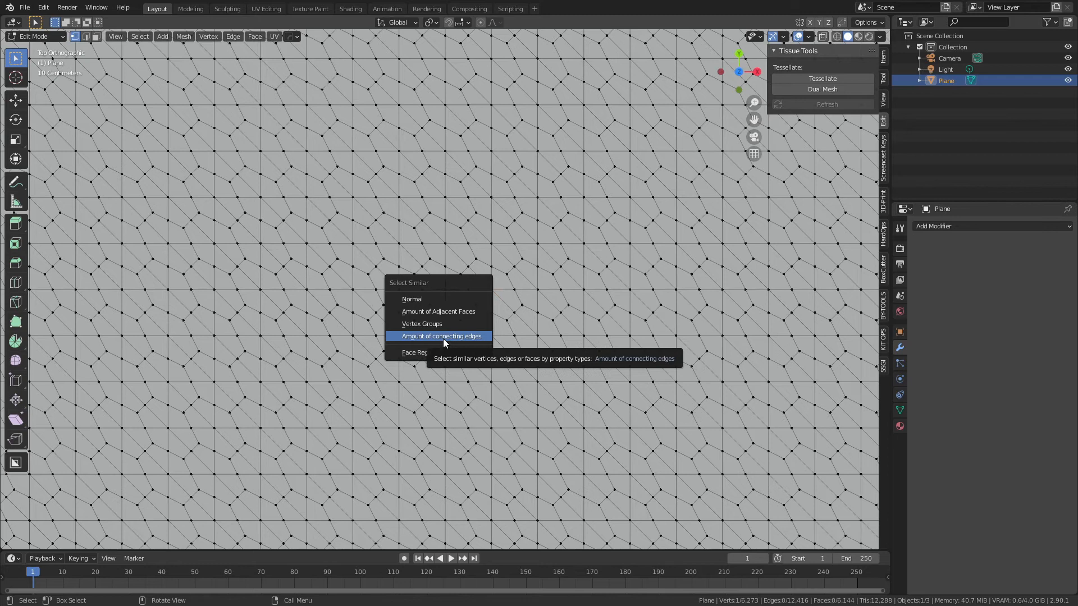
pyautogui.click(441, 335)
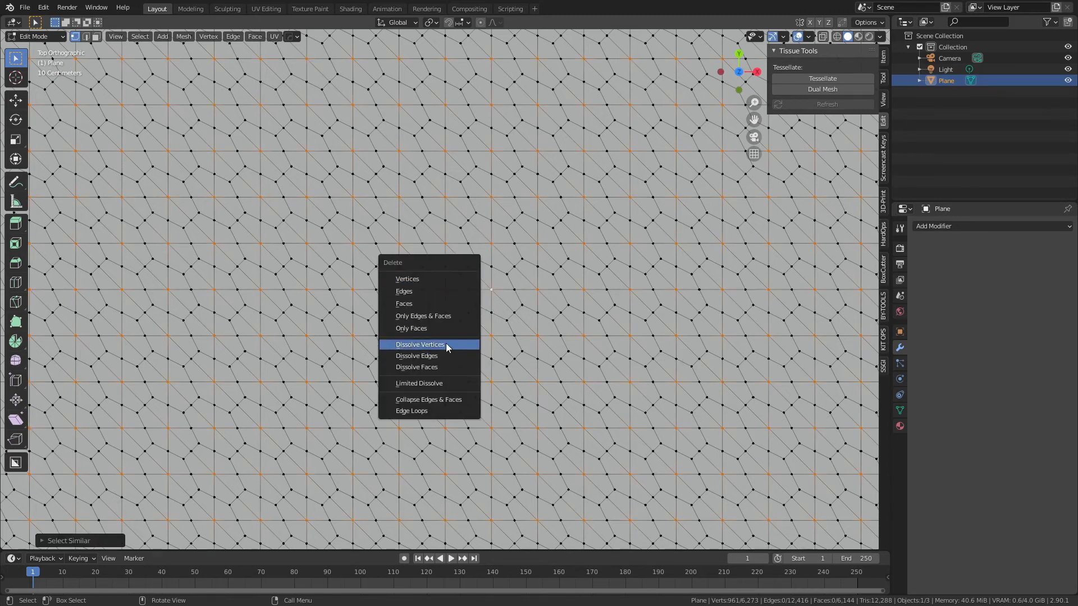
pyautogui.click(418, 345)
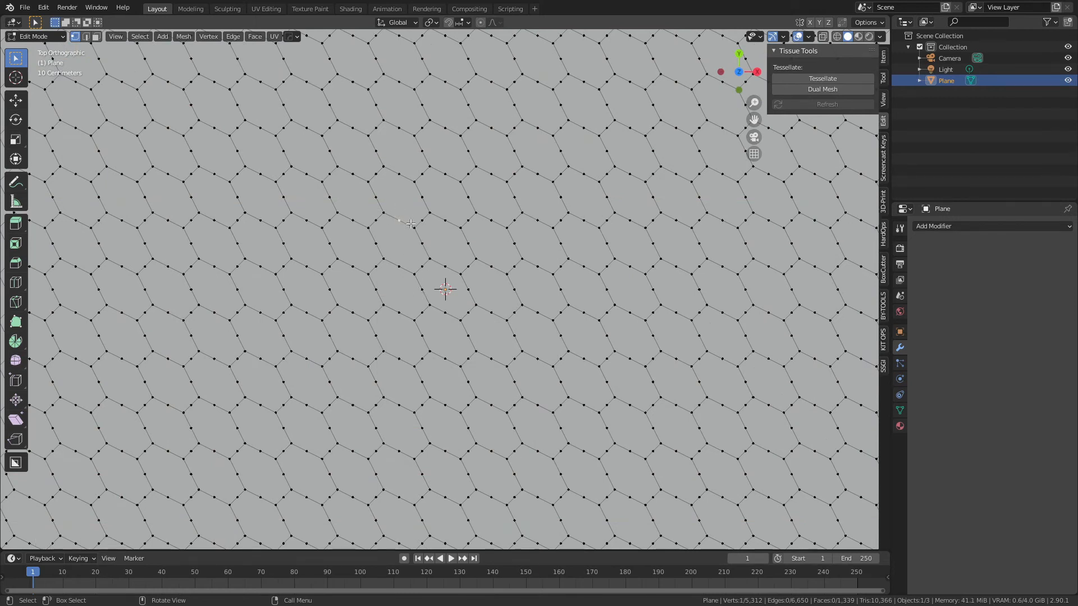
pyautogui.moveTo(405, 227)
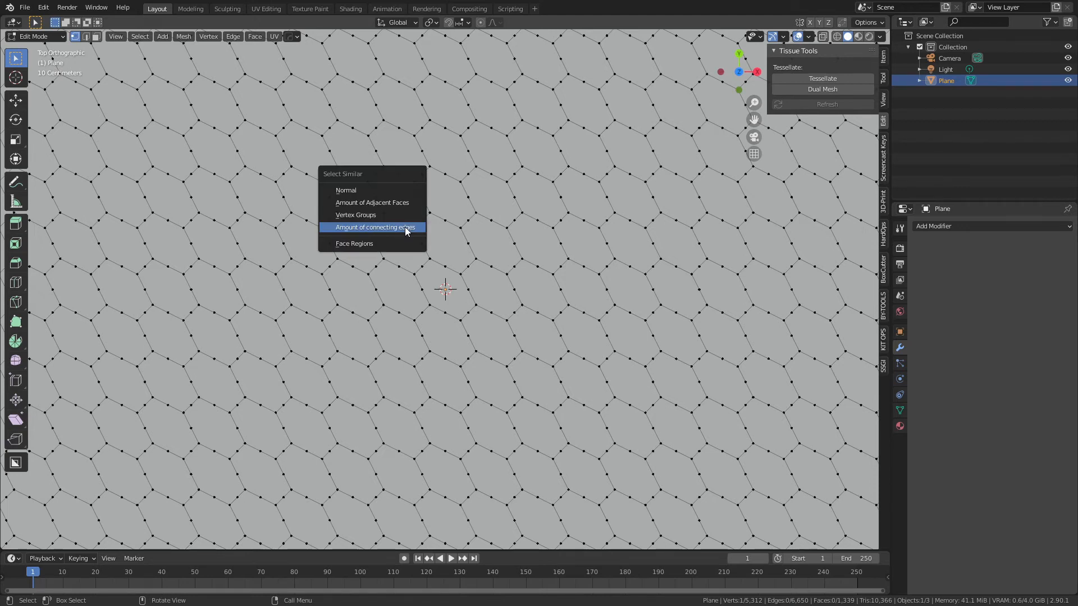
pyautogui.click(373, 227)
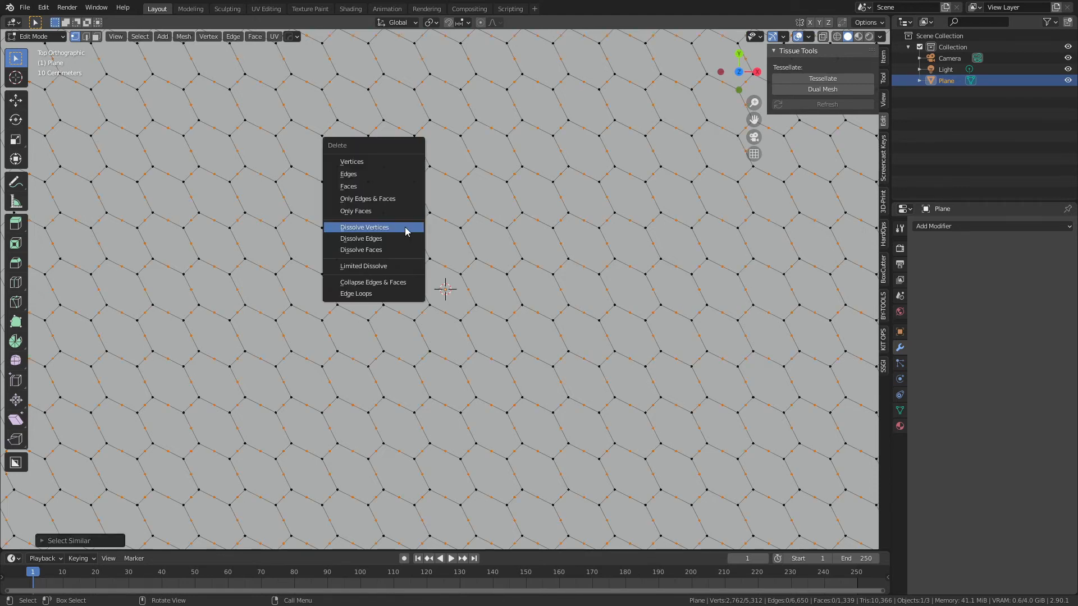
pyautogui.click(364, 226)
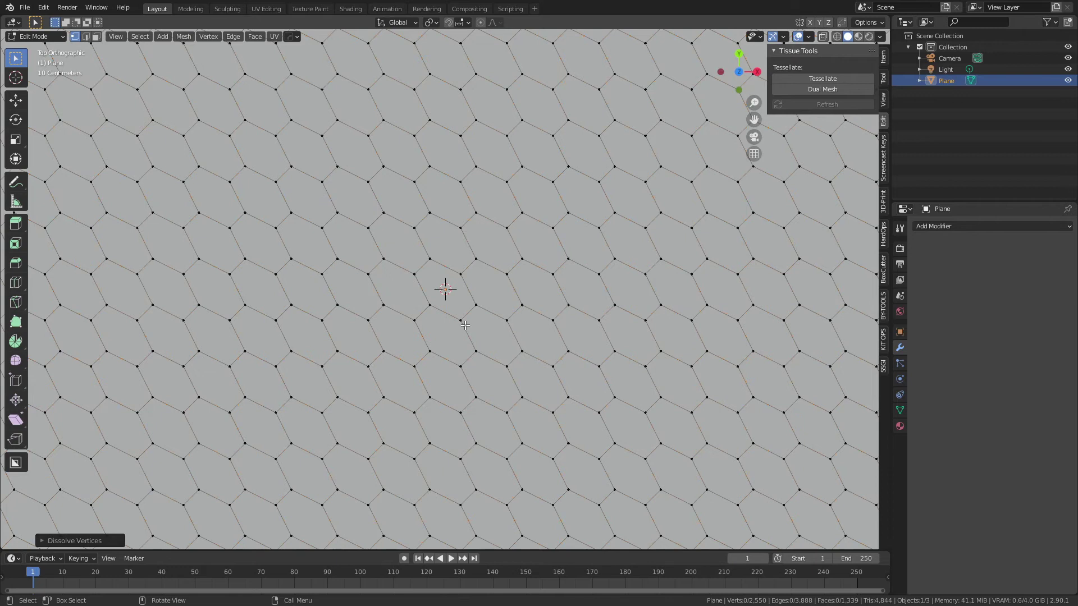
pyautogui.moveTo(372, 283)
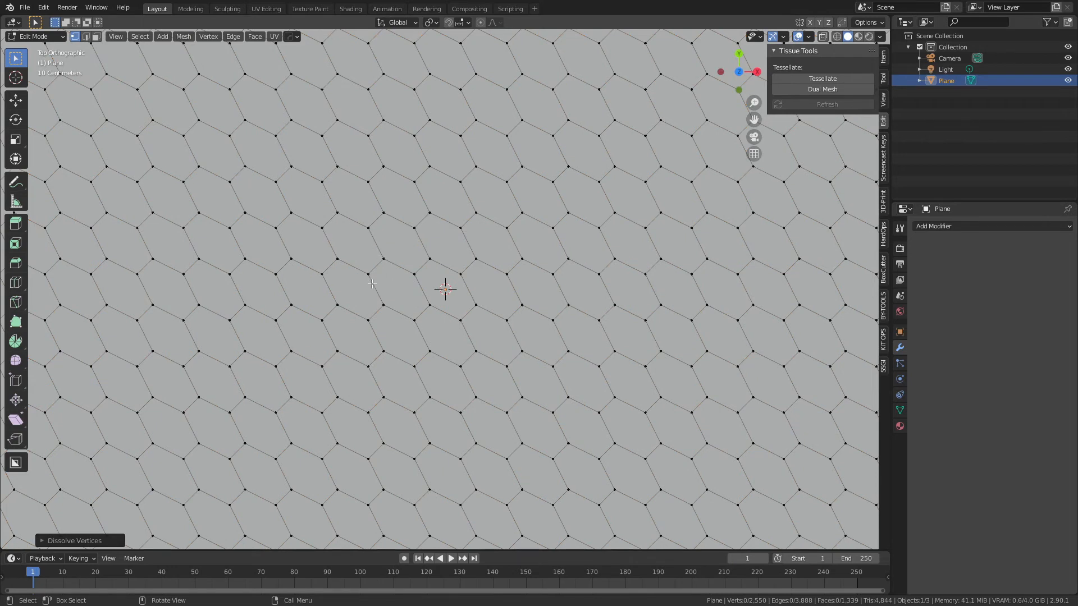
pyautogui.scroll(-3)
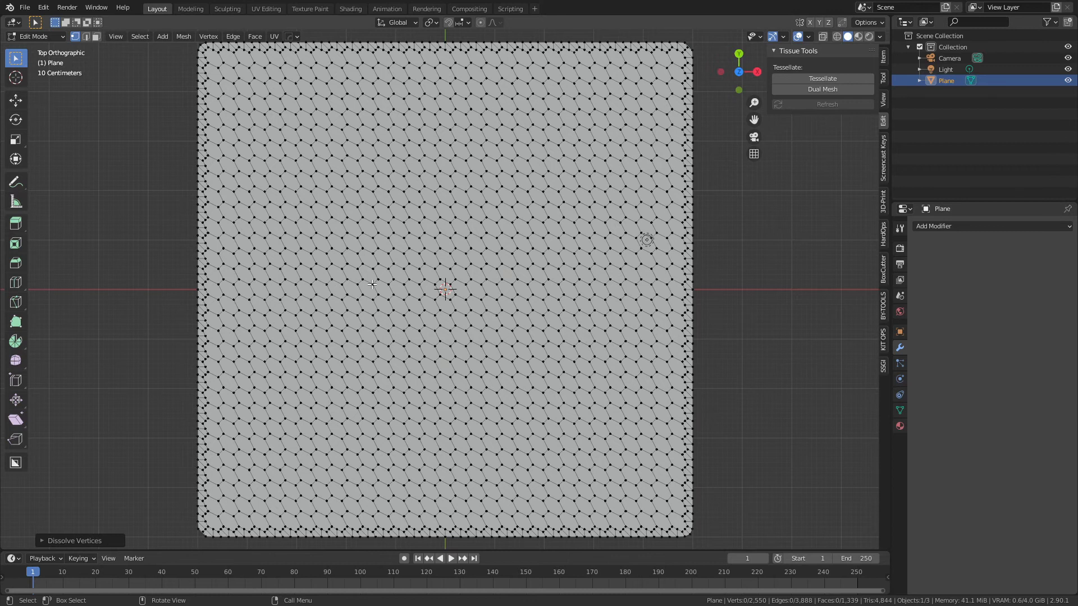
# Step: Select all, rotate on Z, squash along Y and grow a central vertex selection on the hexagon mesh
pyautogui.press('a')
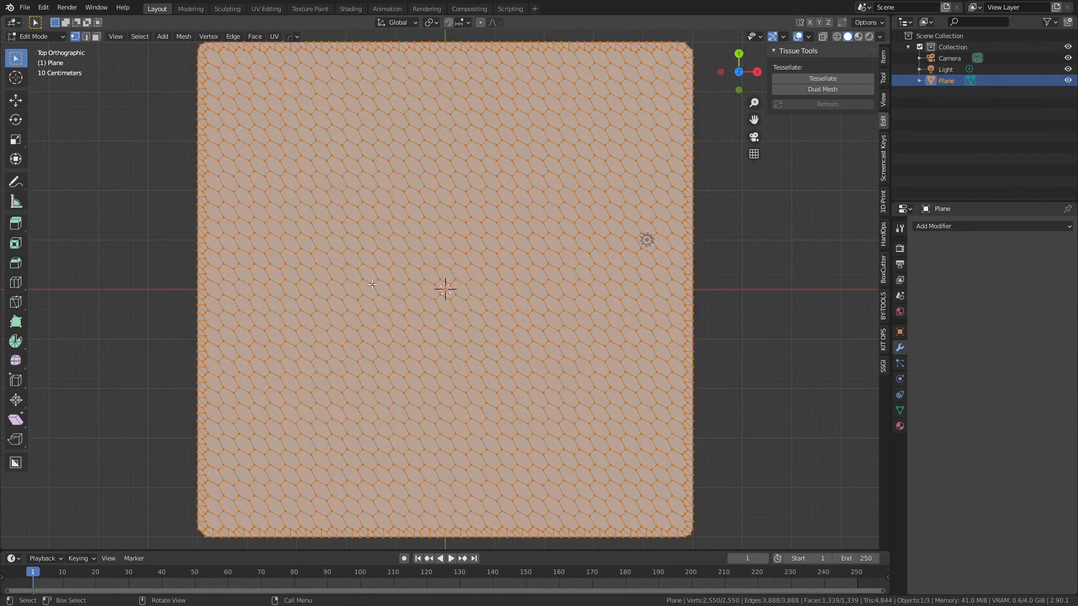
pyautogui.press('r')
pyautogui.write('45')
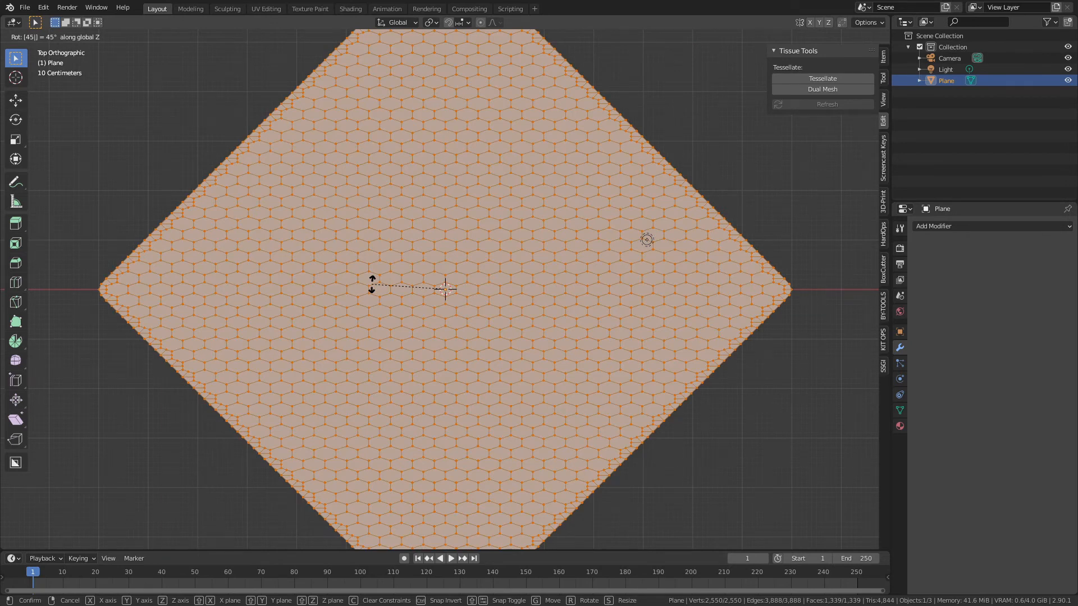
pyautogui.moveTo(447, 288)
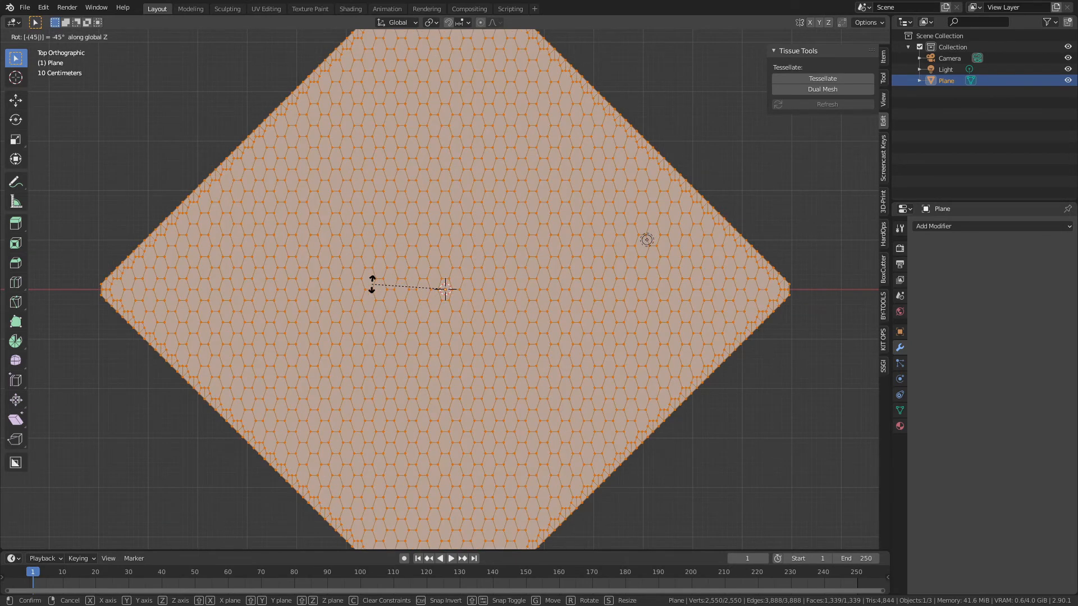
pyautogui.press('y')
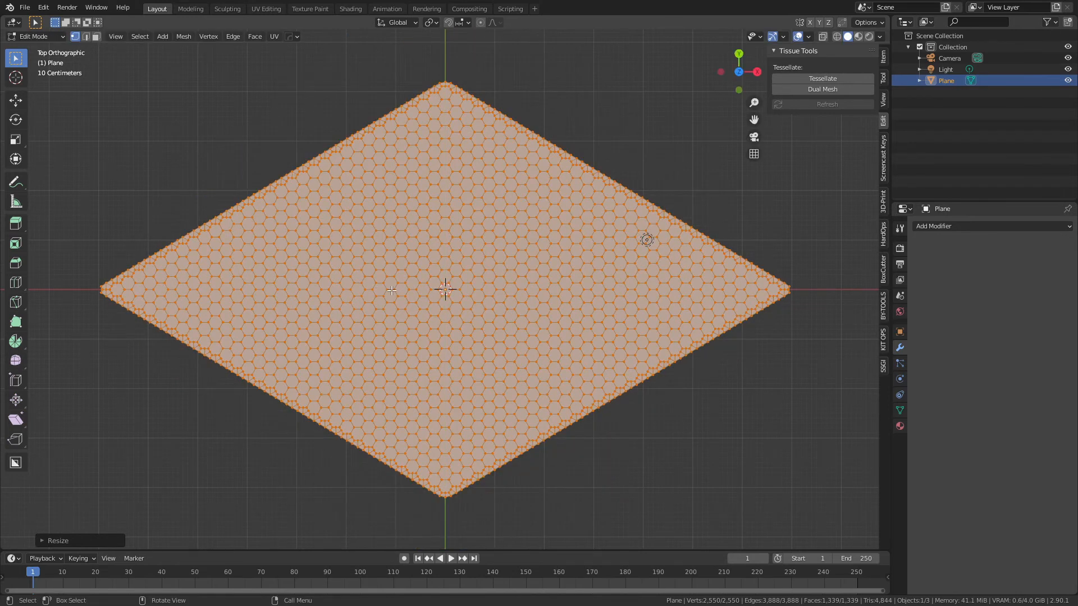
pyautogui.click(446, 289)
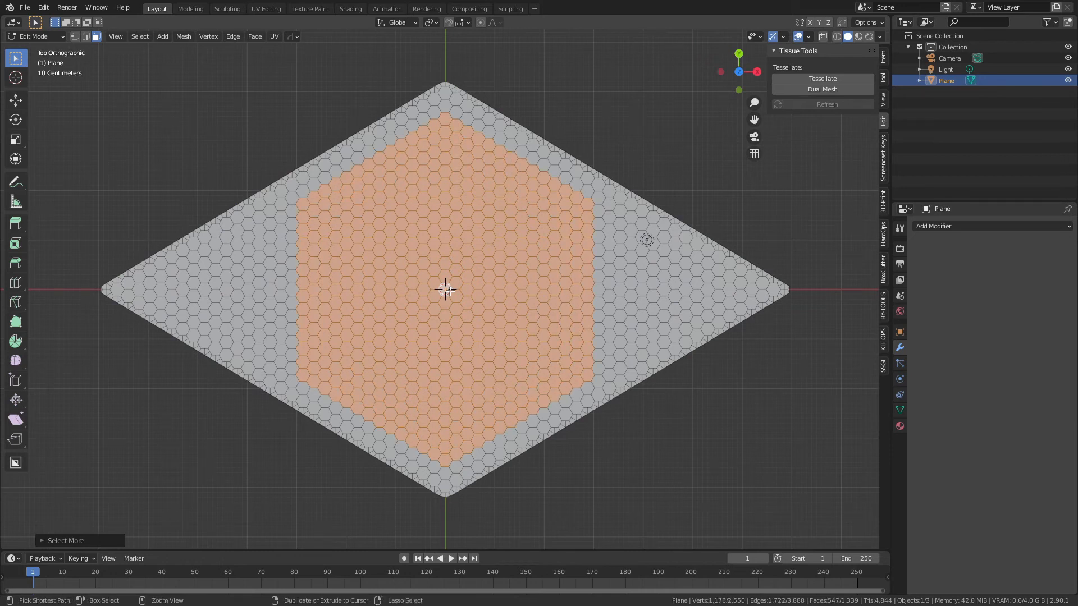
pyautogui.press('x')
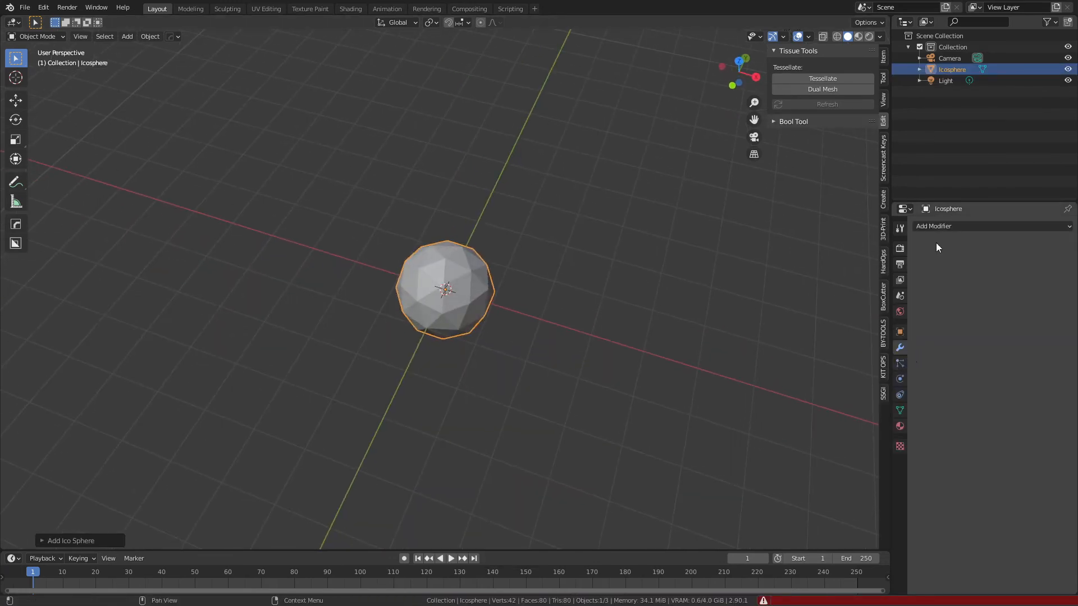
# Step: Add a Triangulate and a Subdivision modifier to the icosphere
pyautogui.click(932, 225)
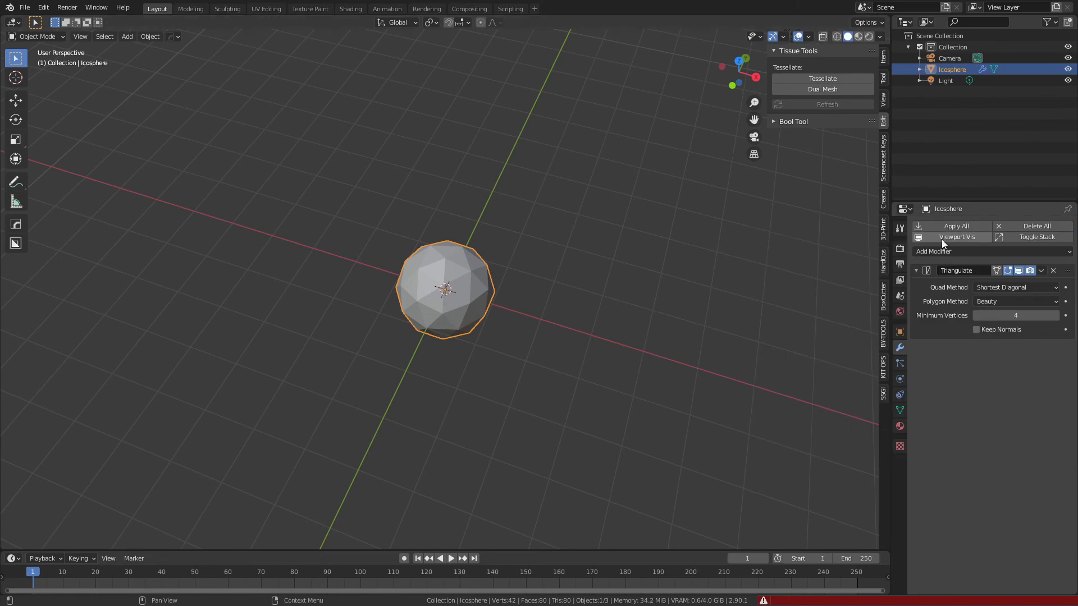
pyautogui.click(1051, 270)
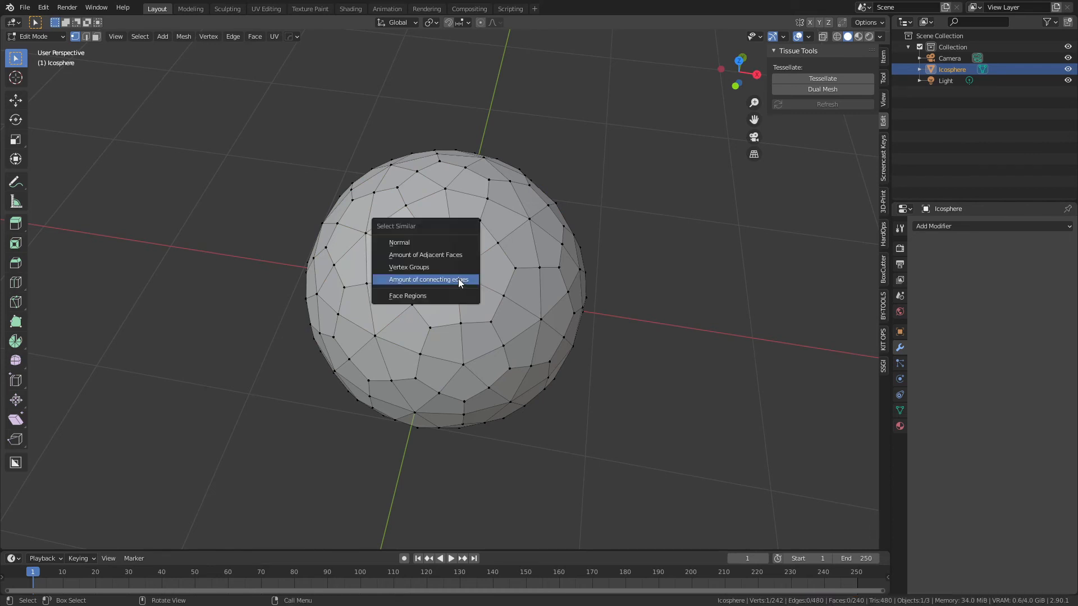
# Step: Select vertices by connecting-edge count and dissolve them in two passes, leaving pentagons and hexagons
pyautogui.click(428, 279)
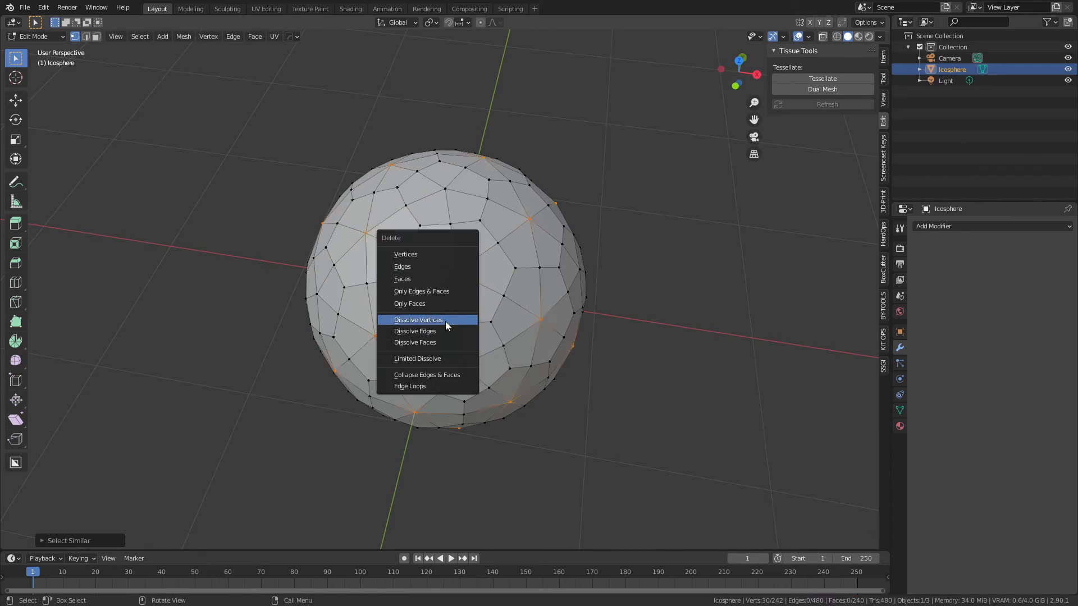
pyautogui.click(419, 320)
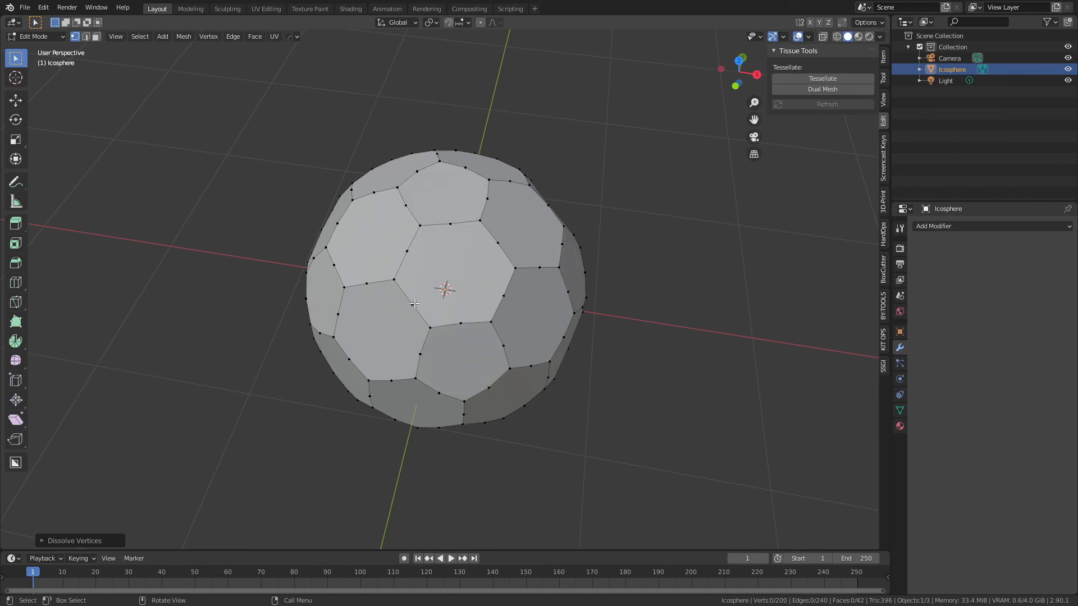
pyautogui.click(414, 304)
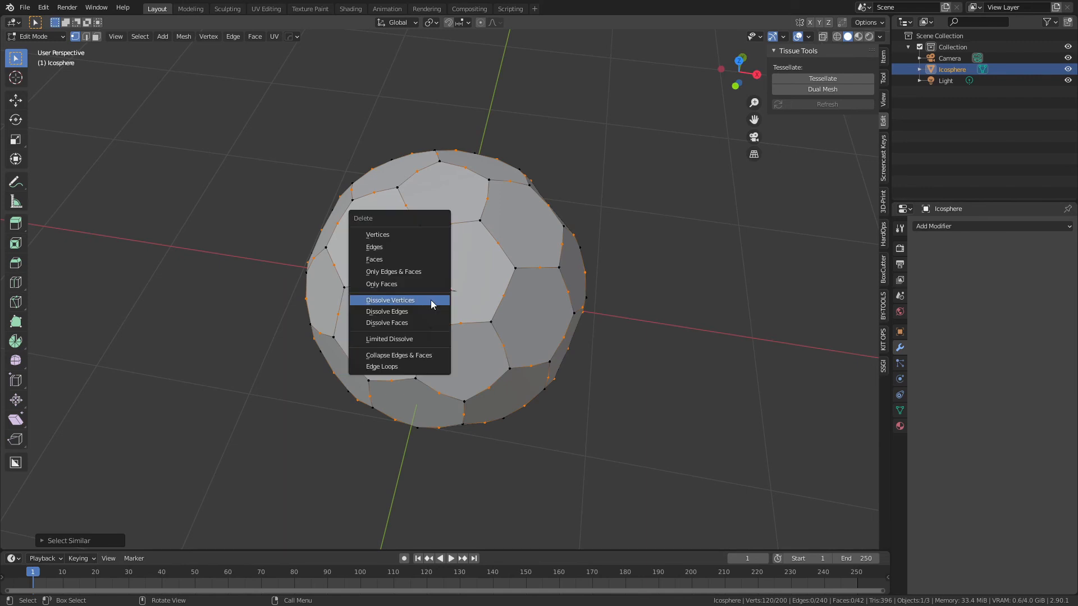
pyautogui.click(390, 300)
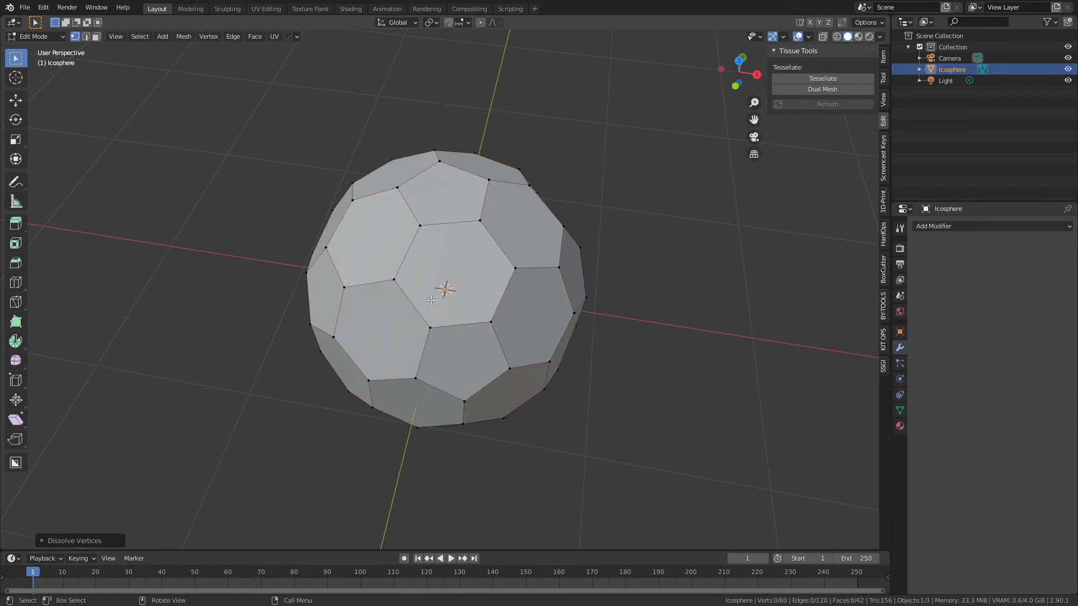
# Step: Spherize the whole 80-vertex mesh with To Sphere and return to Object Mode
pyautogui.press('a')
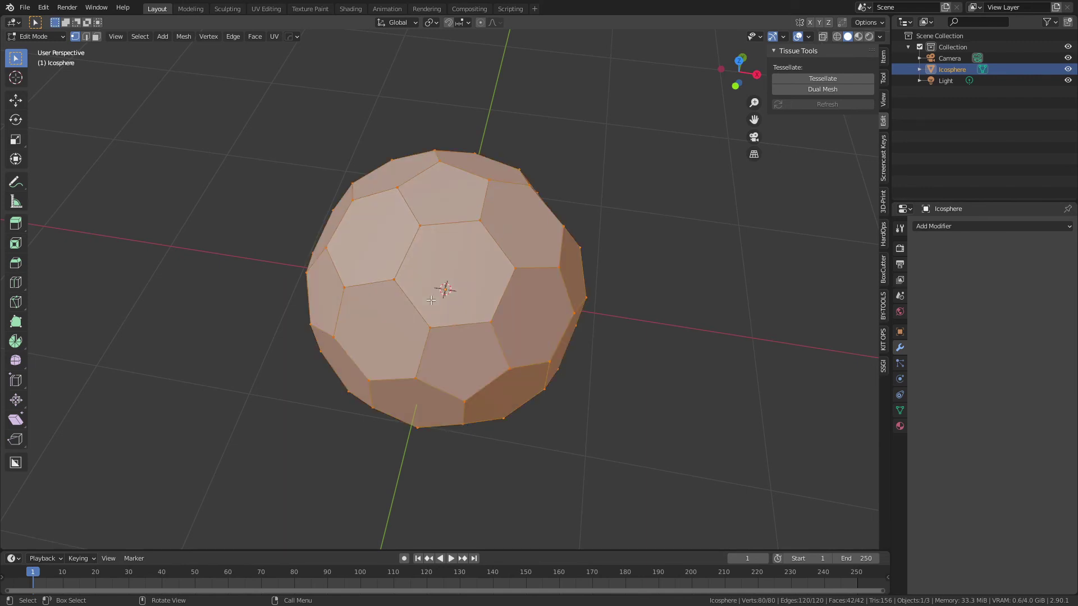
pyautogui.press('shift+alt+s')
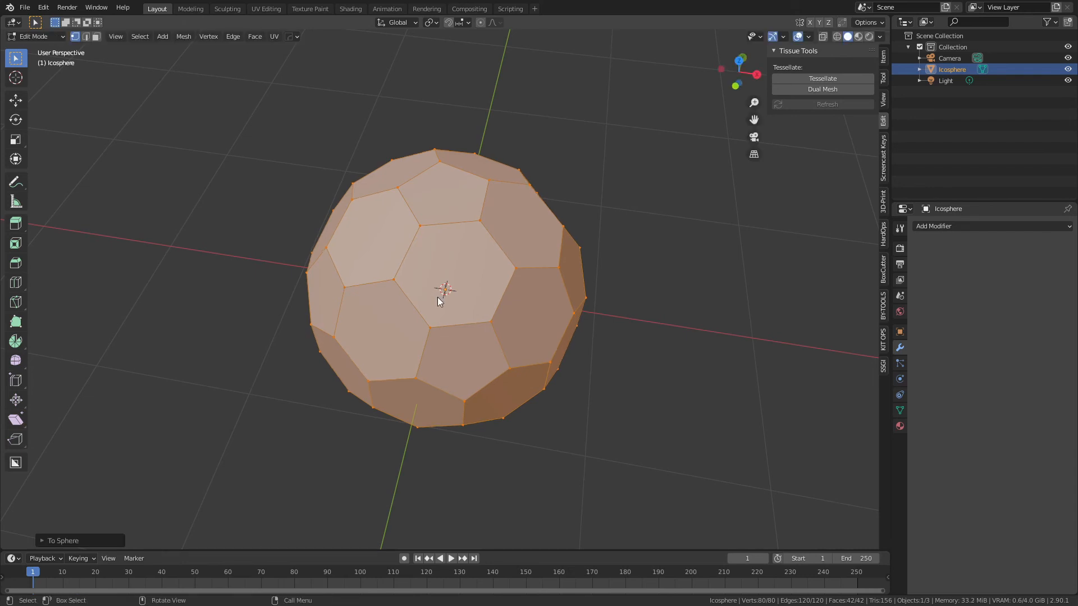
pyautogui.press('Tab')
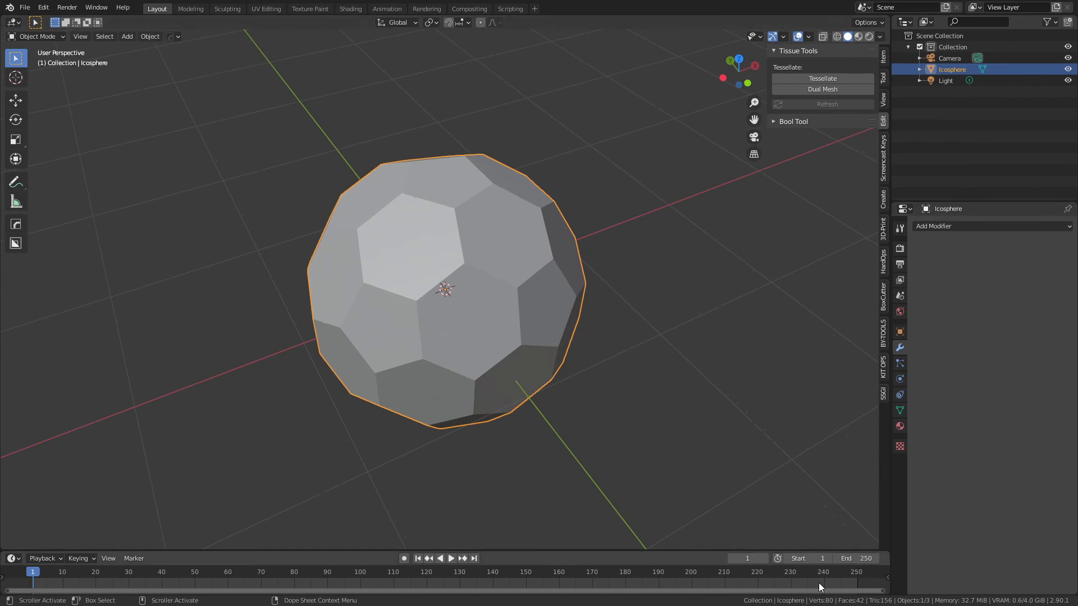
pyautogui.moveTo(500, 314)
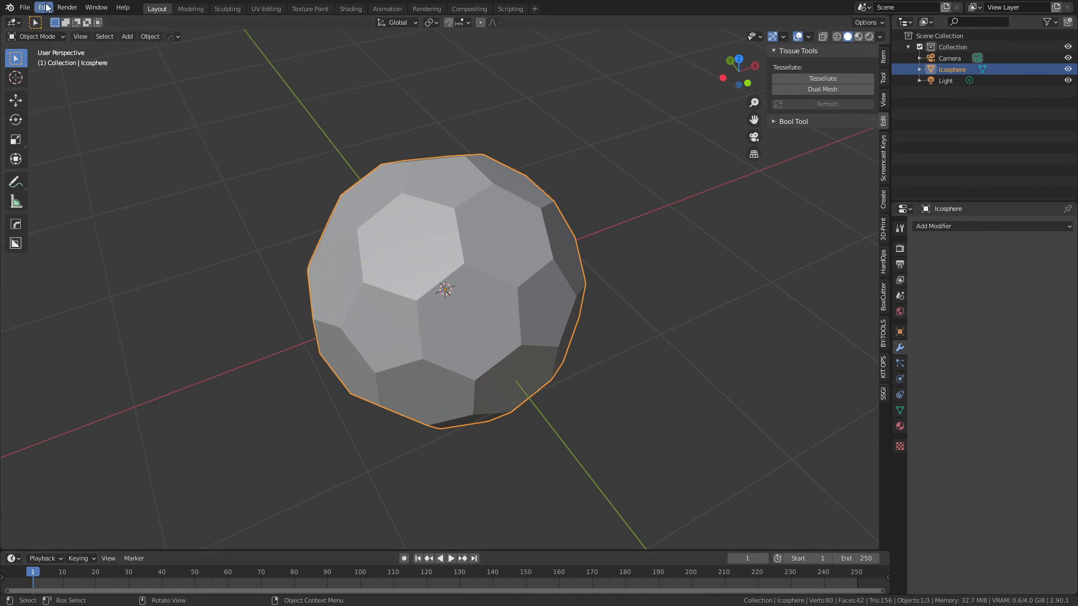
pyautogui.click(43, 8)
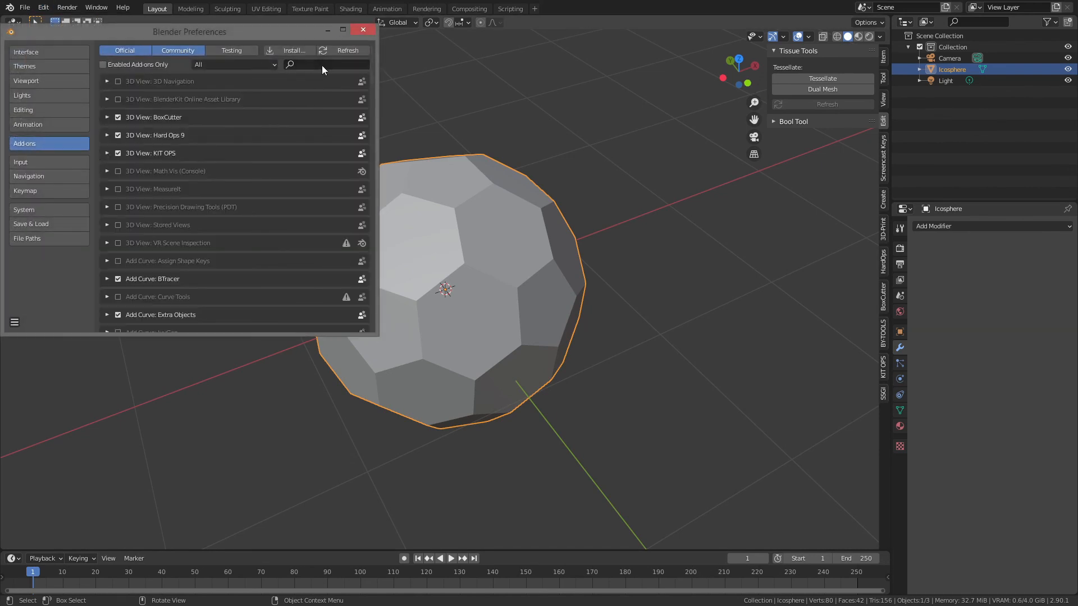
pyautogui.write('geo')
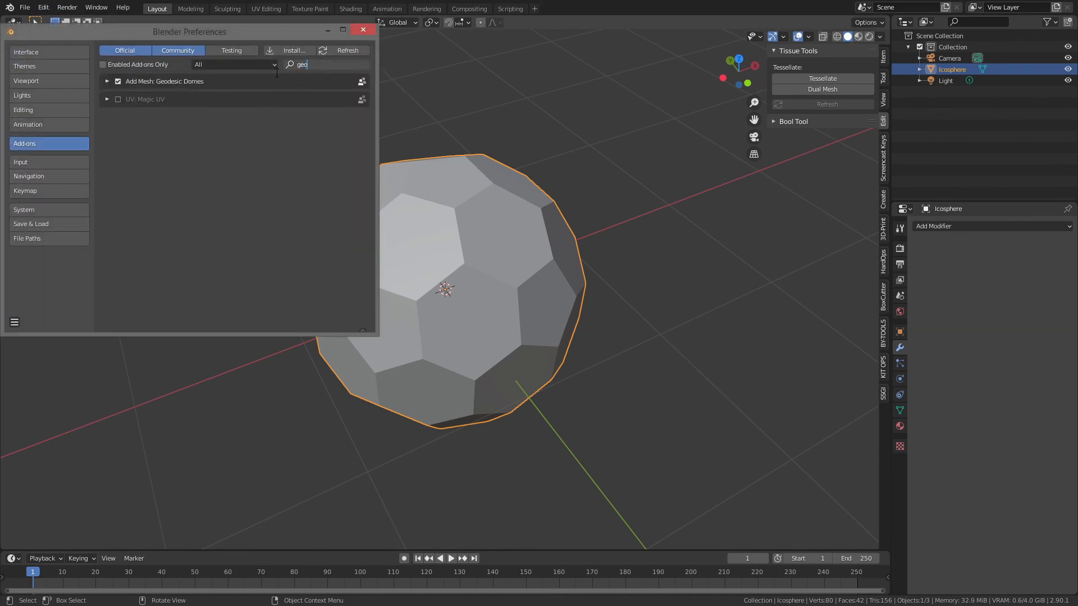
pyautogui.click(363, 29)
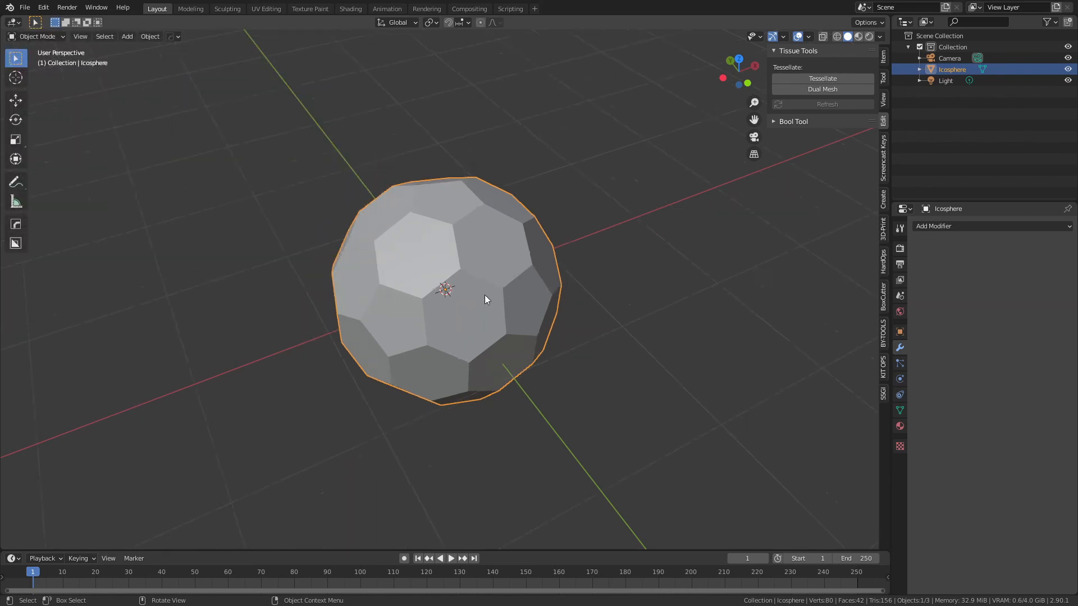
pyautogui.scroll(-3)
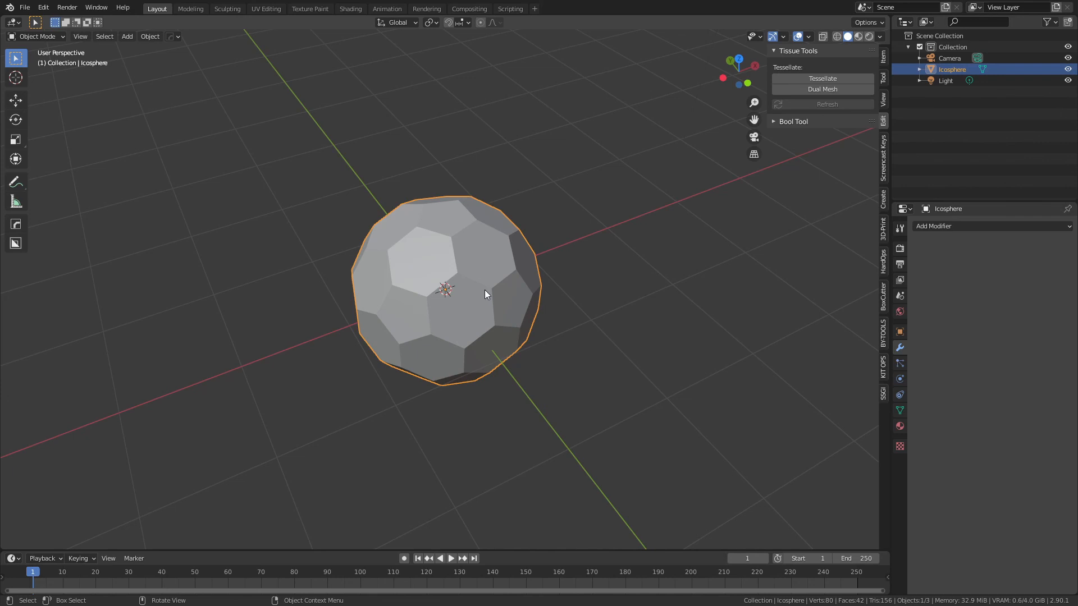
pyautogui.moveTo(749, 134)
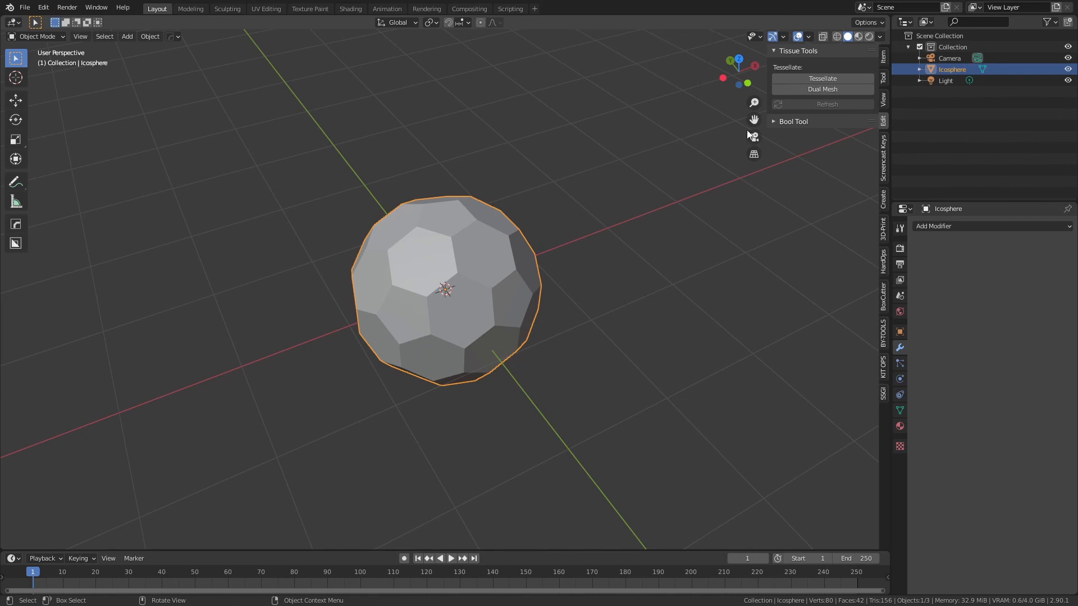
pyautogui.moveTo(427, 338)
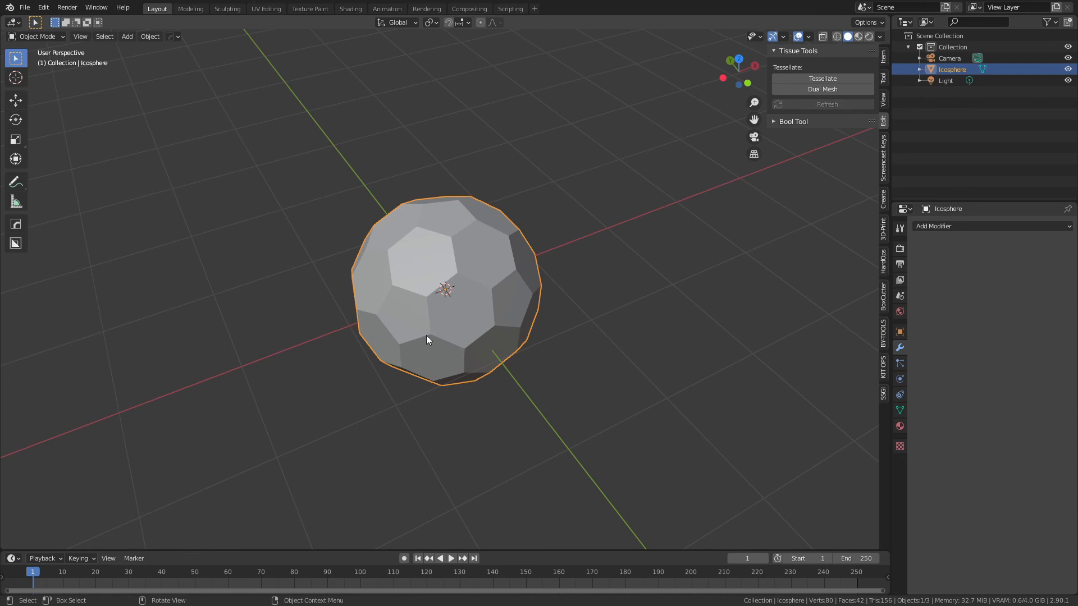